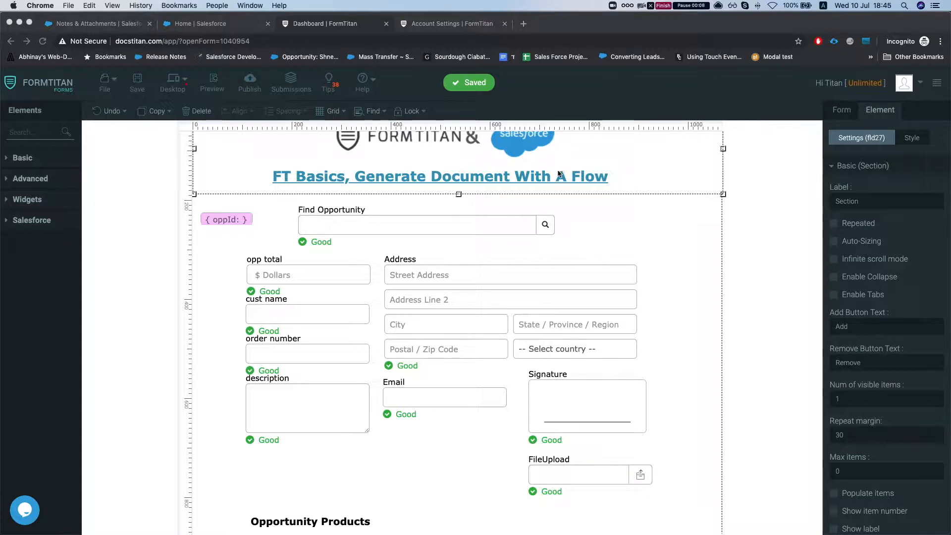
Return to the form header's Basic section and switch to the form-wide settings
{"action": "scroll", "scroll_direction": "down", "scroll_amount": 3}
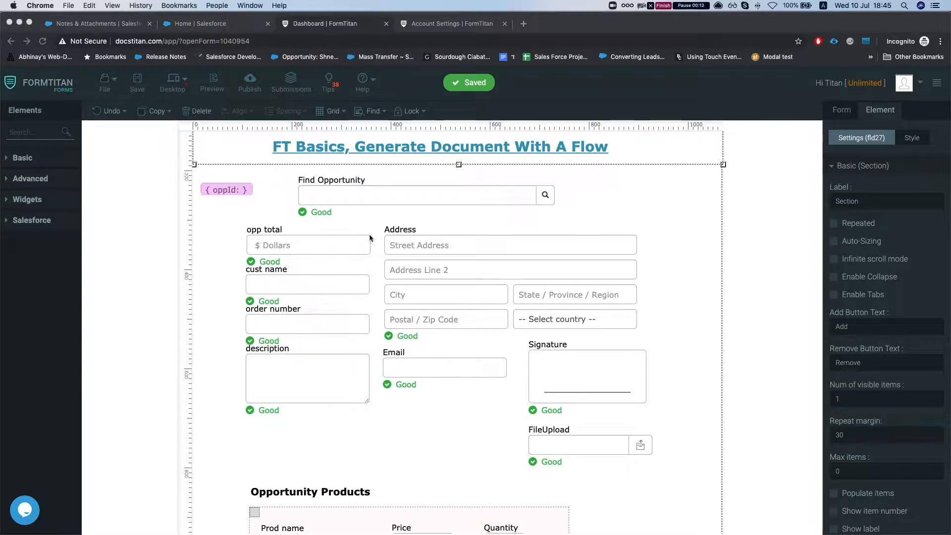
{"action": "scroll", "scroll_direction": "down", "scroll_amount": 3}
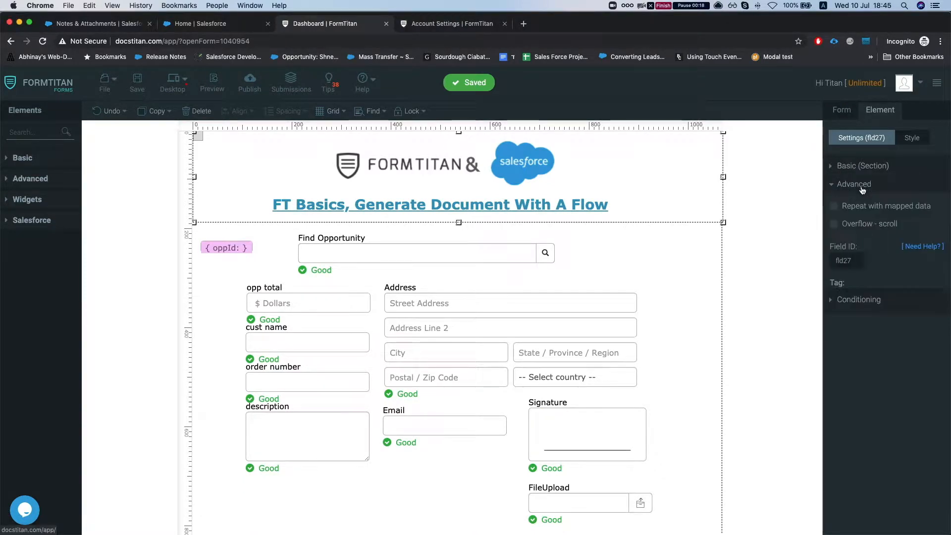
{"action": "left_click", "coordinate": [862, 166]}
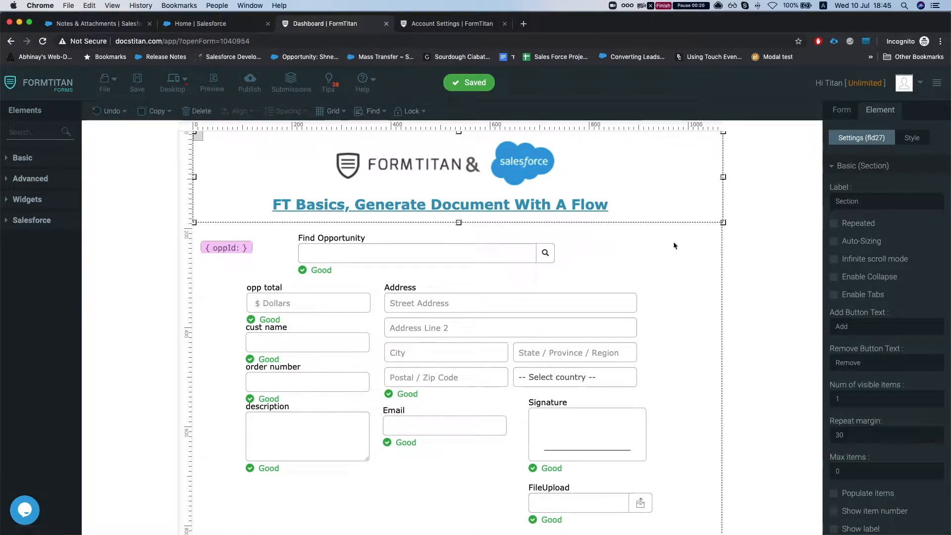
{"action": "left_click", "coordinate": [841, 109]}
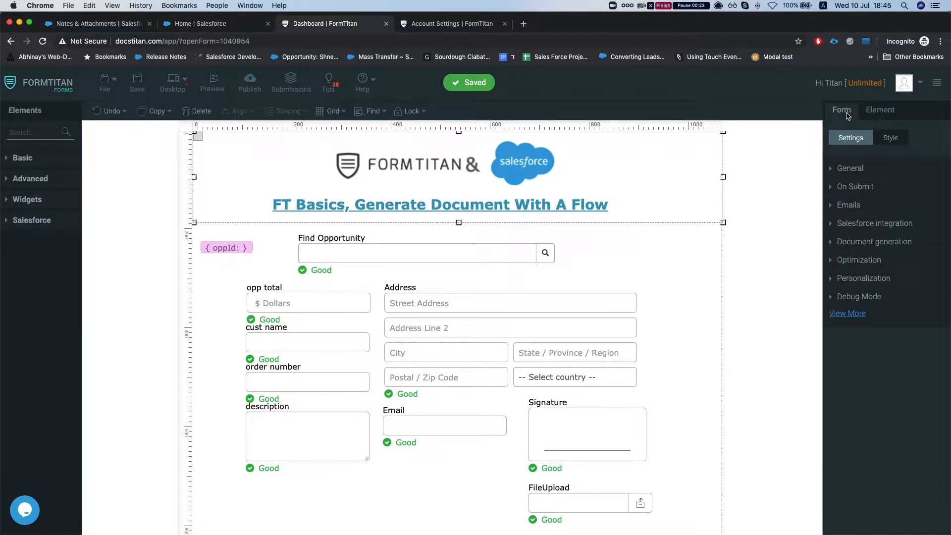
Open the Salesforce push and the Content Version file-creation step's field mapping options
{"action": "left_click", "coordinate": [875, 224]}
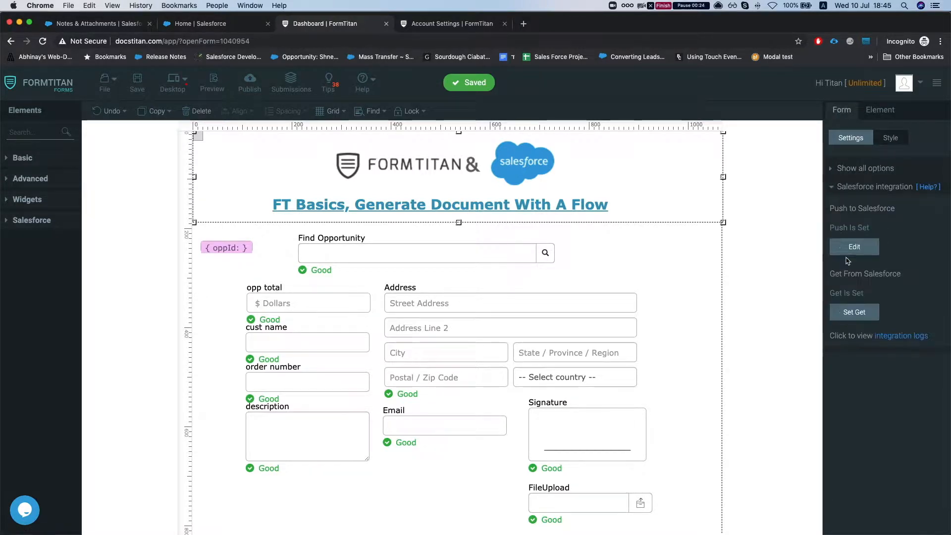
{"action": "left_click", "coordinate": [854, 247]}
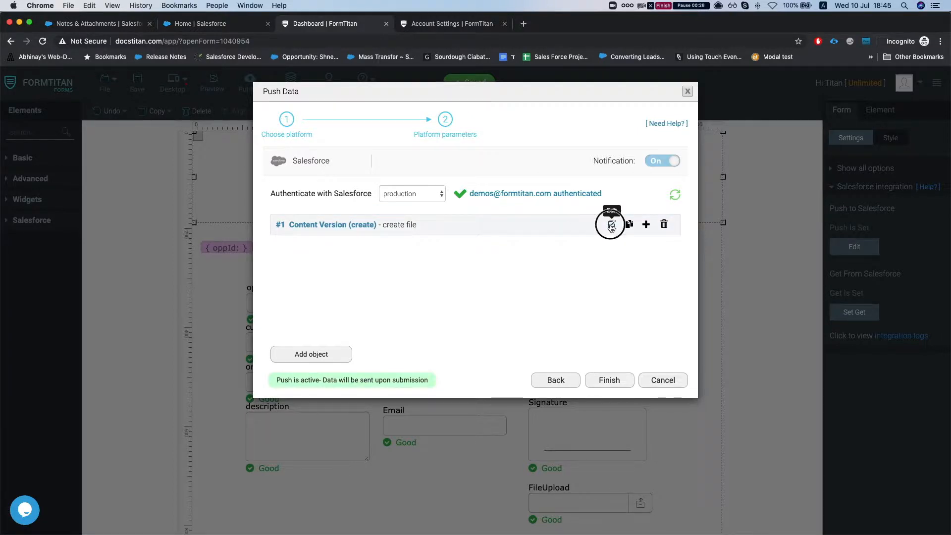
{"action": "left_click", "coordinate": [610, 224]}
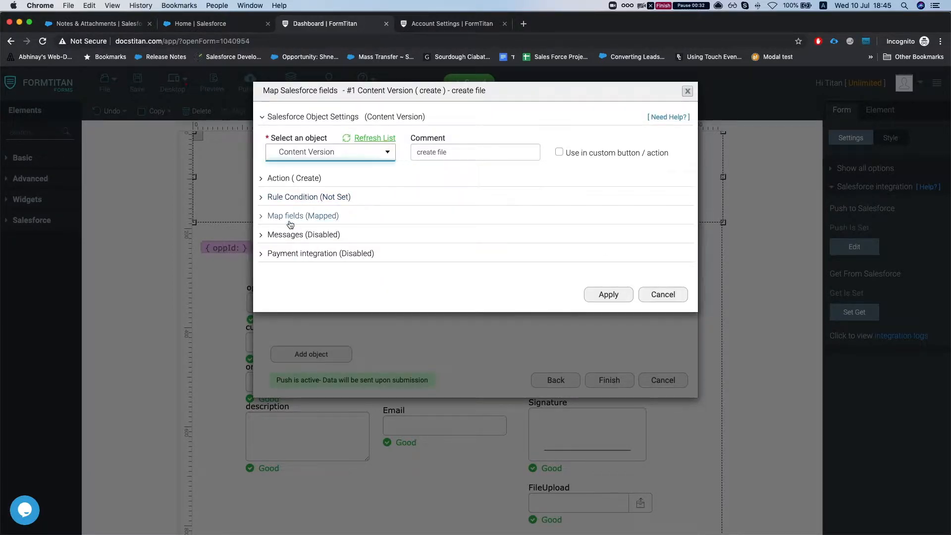
{"action": "left_click", "coordinate": [290, 216]}
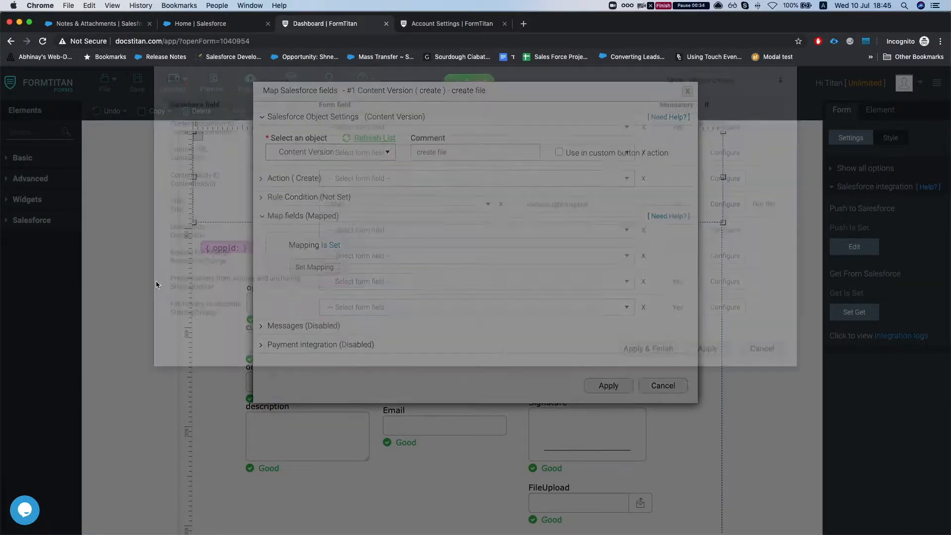
Review only the mapped fields (title, PDF data, opportunity link), then close without changes
{"action": "left_click", "coordinate": [731, 143]}
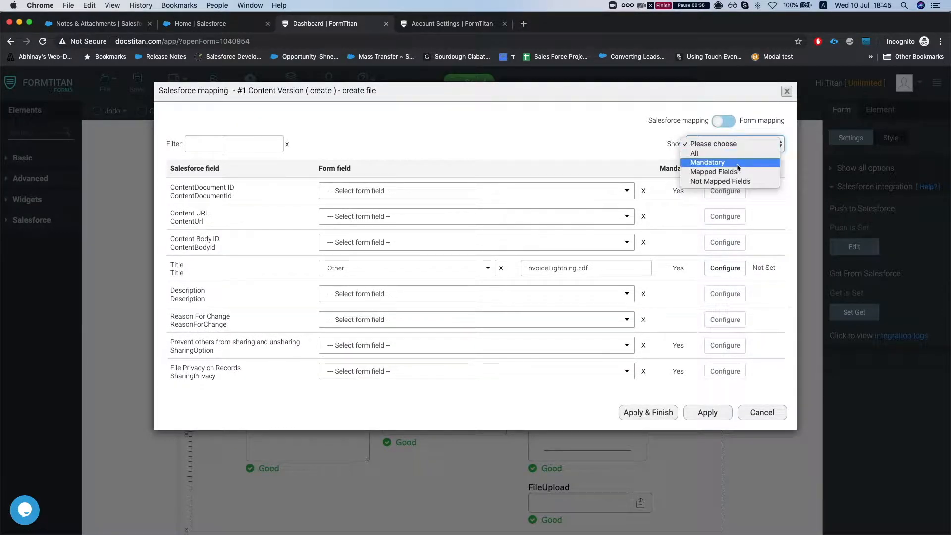
{"action": "left_click", "coordinate": [713, 173]}
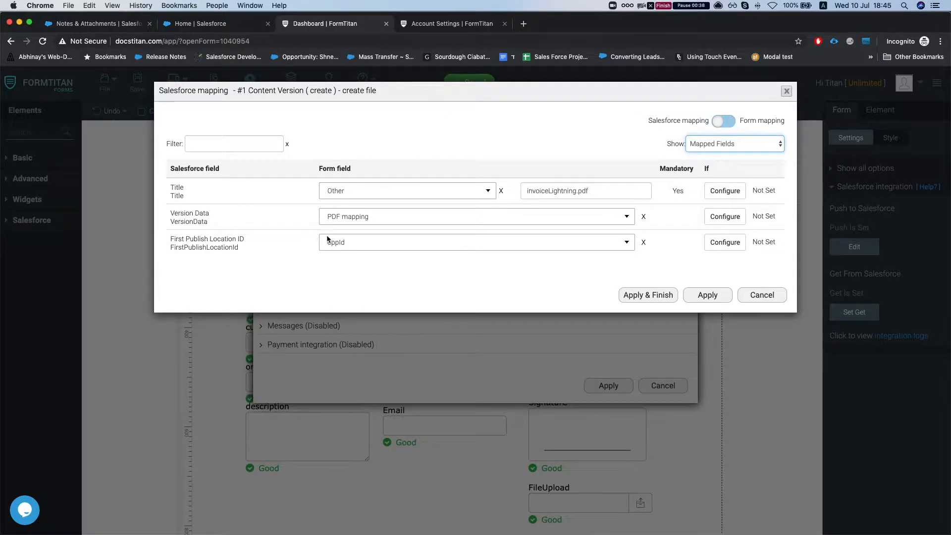
{"action": "left_click", "coordinate": [761, 295]}
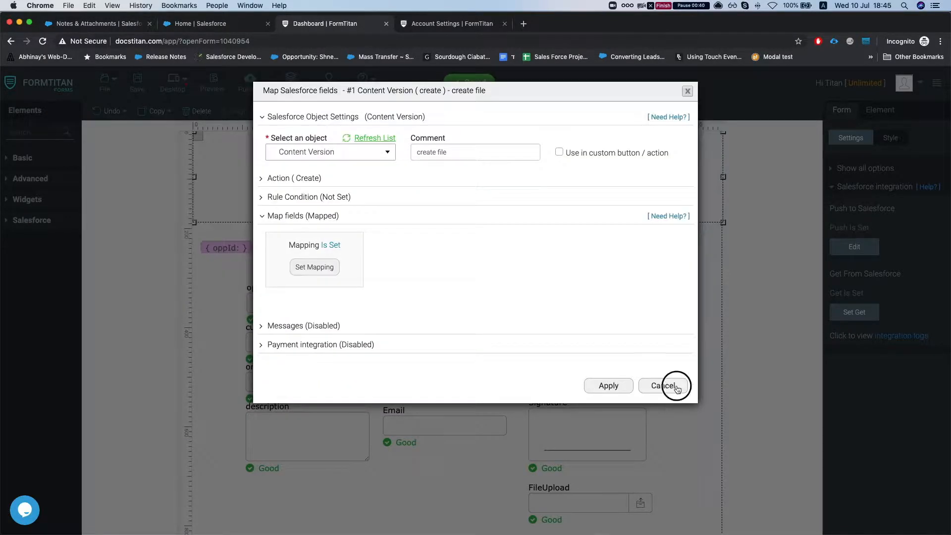
{"action": "left_click", "coordinate": [665, 385]}
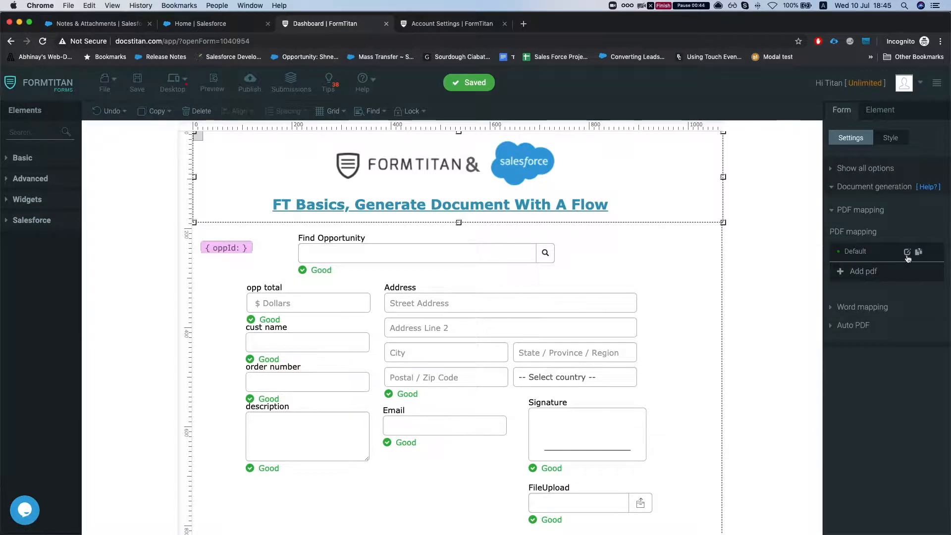
Edit the Default PDF mapping and show its document settings
{"action": "left_click", "coordinate": [906, 252]}
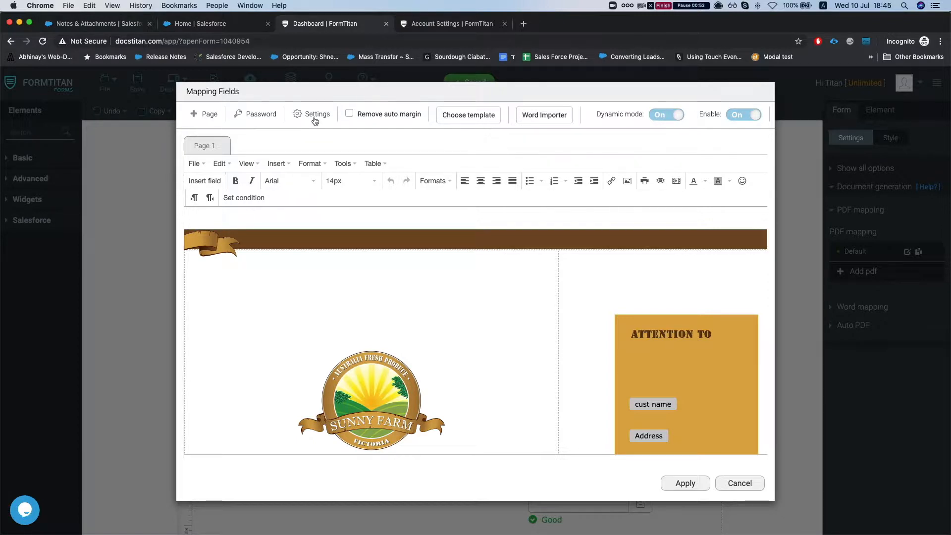
{"action": "left_click", "coordinate": [317, 114]}
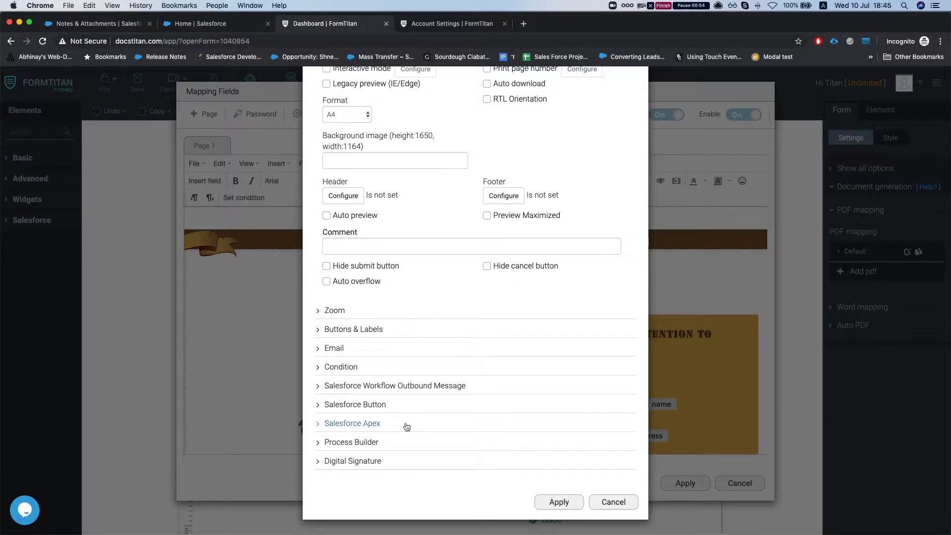
{"action": "mouse_move", "coordinate": [357, 415]}
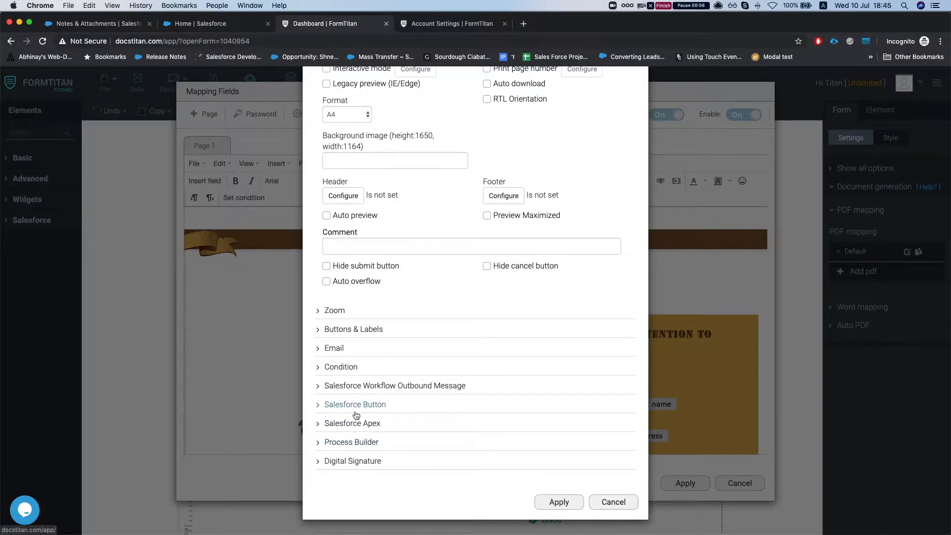
{"action": "mouse_move", "coordinate": [352, 445]}
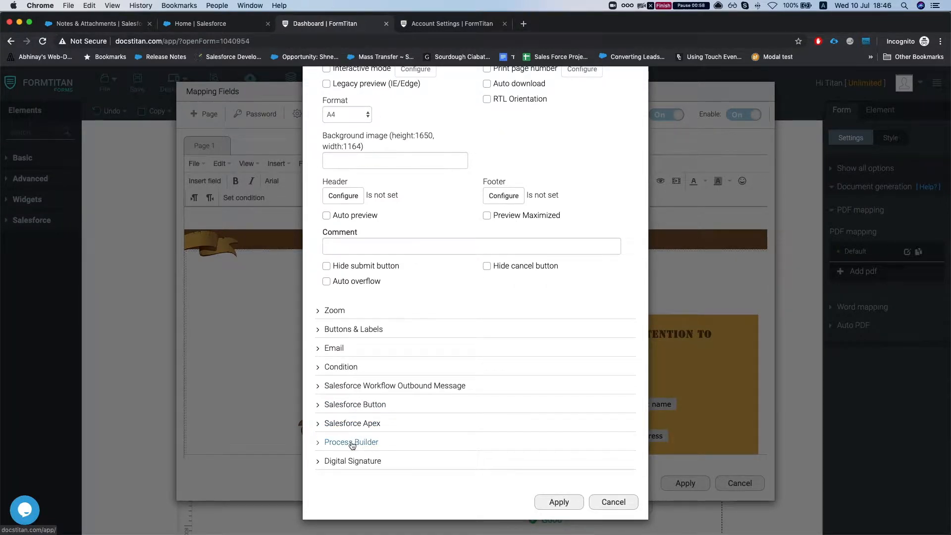
Expand Process Builder for Opportunity and select the ftFormHash and ftApiKey values to copy
{"action": "left_click", "coordinate": [351, 442]}
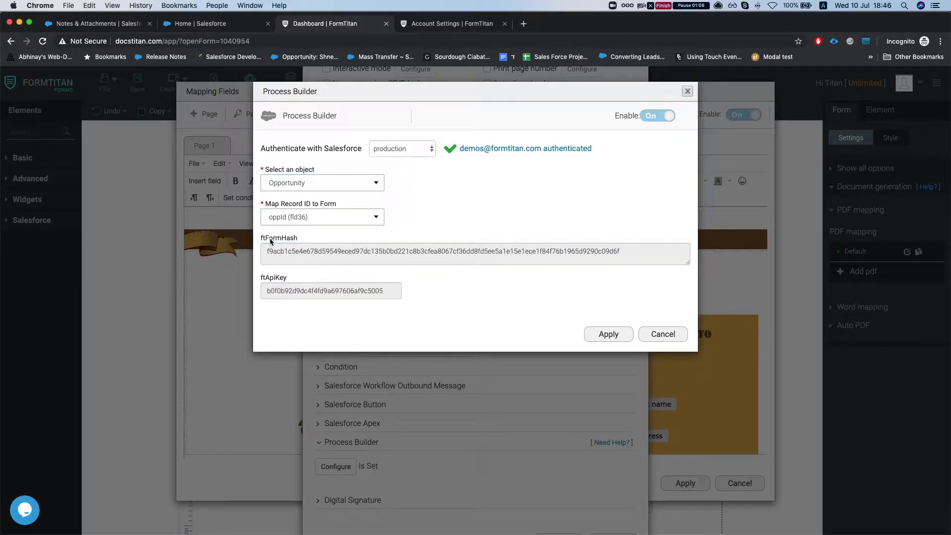
{"action": "left_click", "coordinate": [474, 252]}
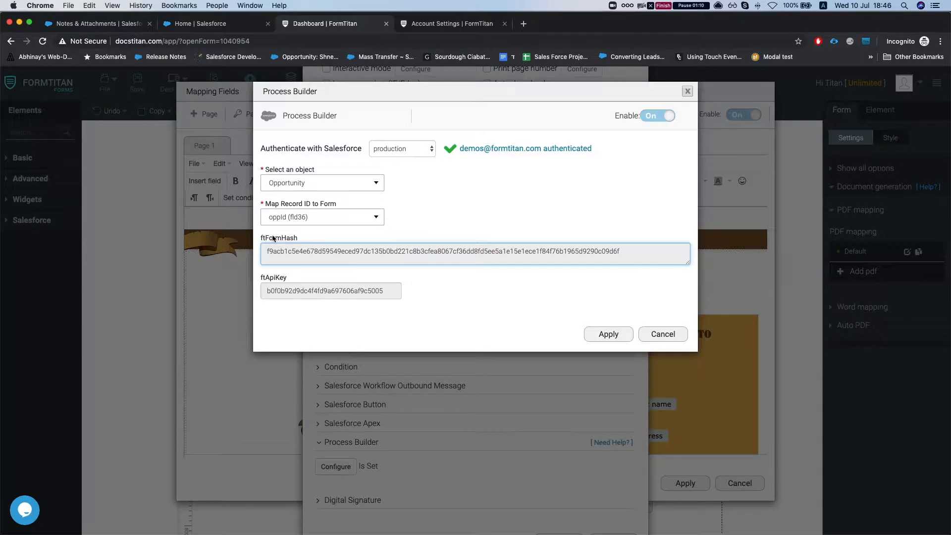
{"action": "double_click", "coordinate": [279, 238]}
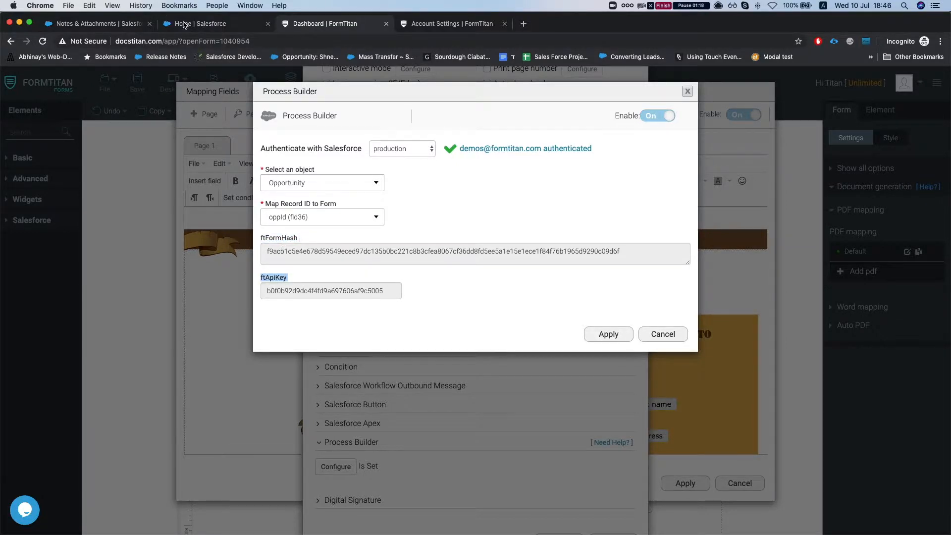
In Salesforce Setup, find Flows via Quick Find and start a New Flow
{"action": "left_click", "coordinate": [190, 24]}
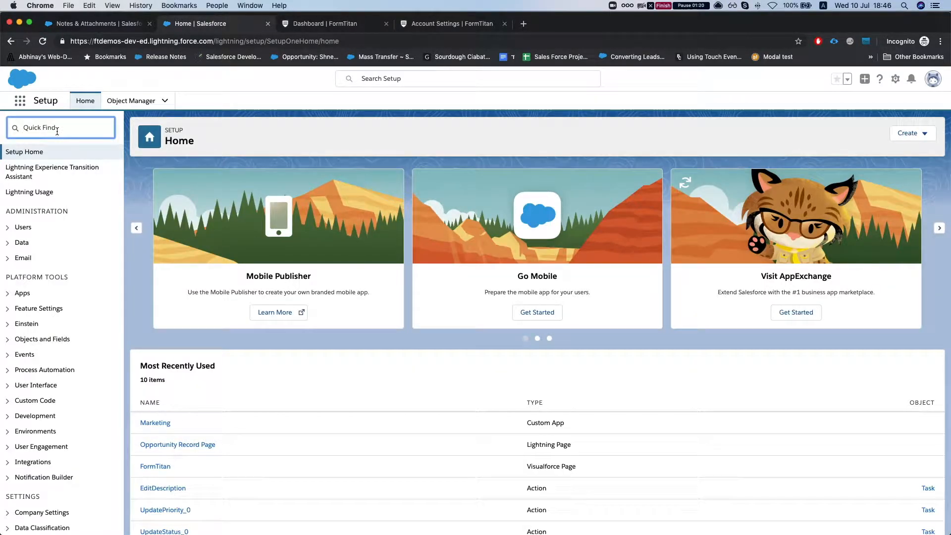
{"action": "type", "text": "flow"}
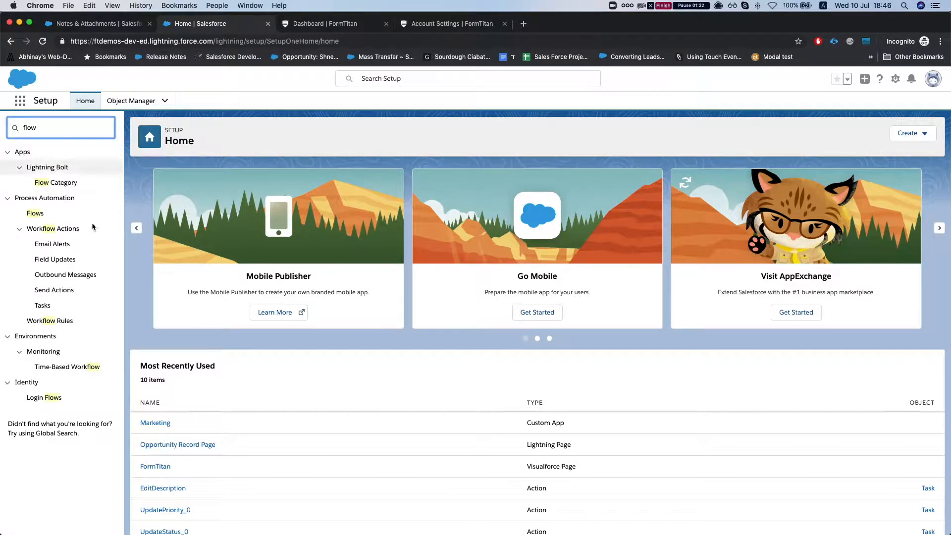
{"action": "left_click", "coordinate": [34, 213]}
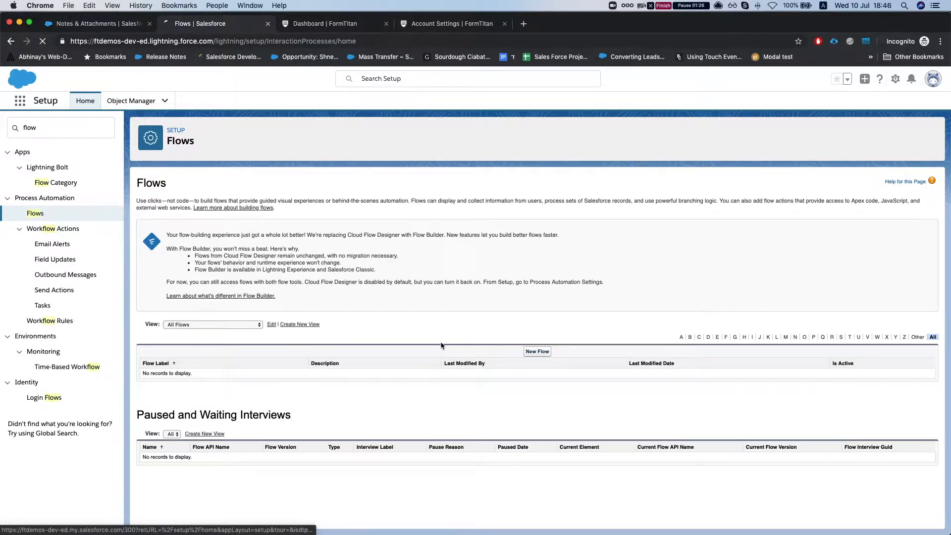
{"action": "left_click", "coordinate": [536, 351]}
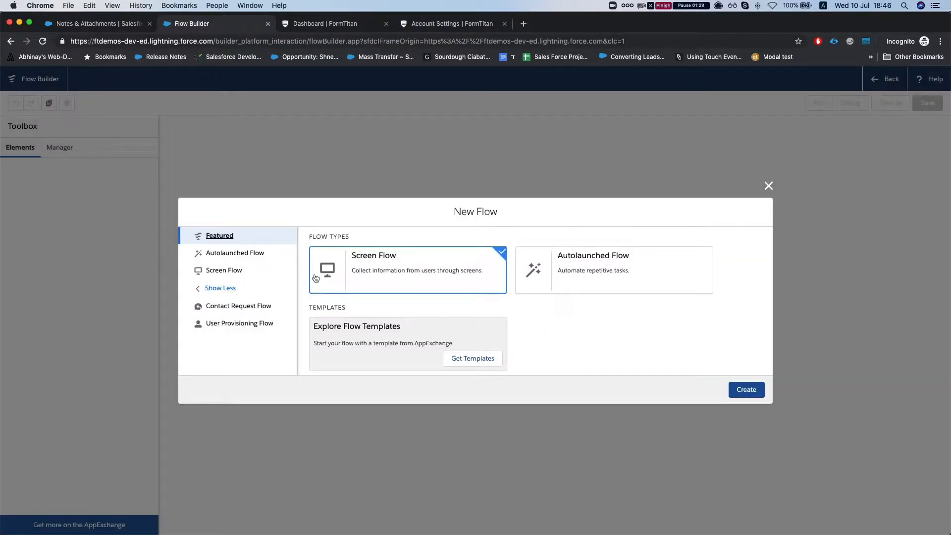
{"action": "mouse_move", "coordinate": [473, 329]}
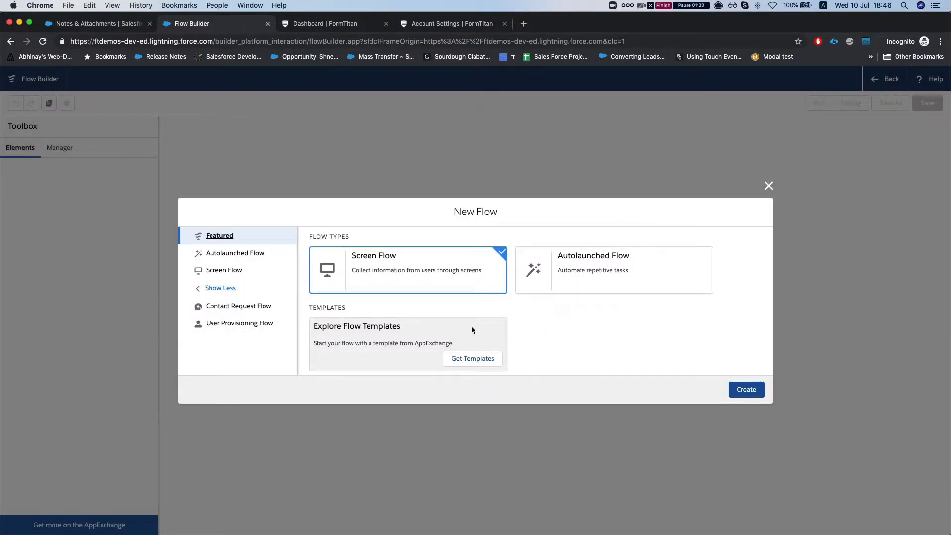
{"action": "mouse_move", "coordinate": [482, 277]}
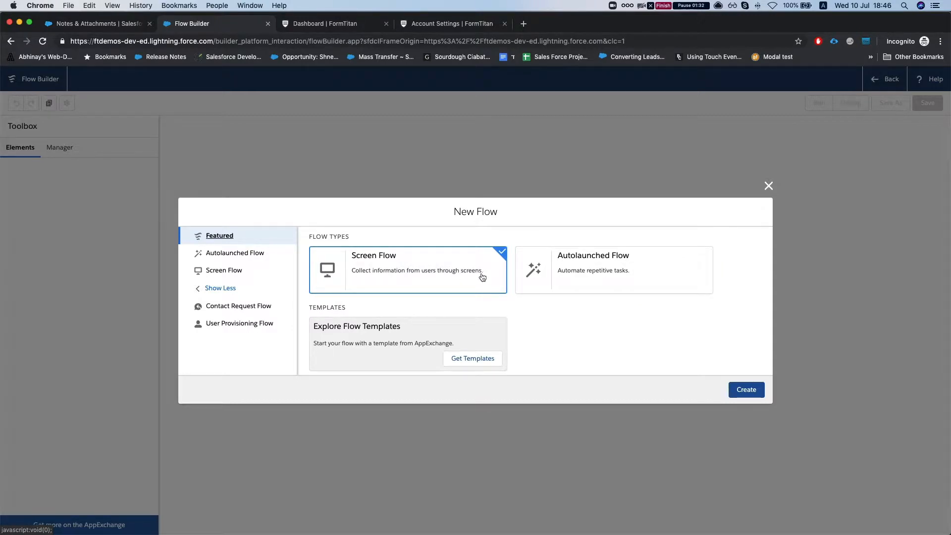
{"action": "mouse_move", "coordinate": [433, 275]}
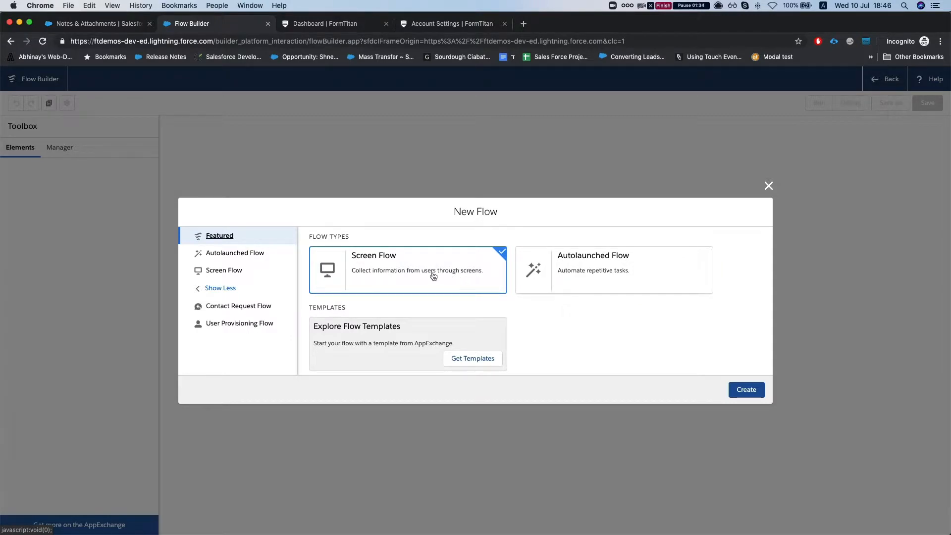
Create the Screen Flow and label its first screen 'document generation example'
{"action": "left_click", "coordinate": [747, 391]}
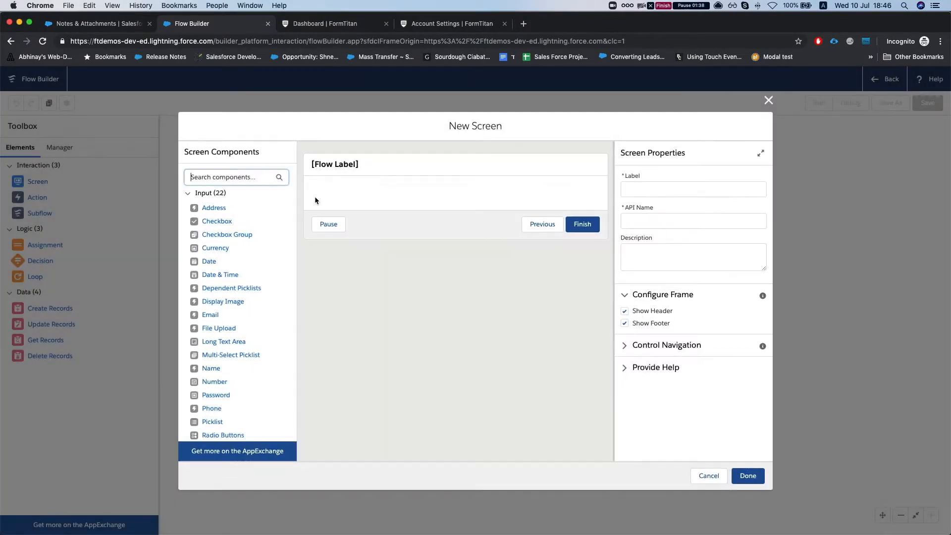
{"action": "left_click", "coordinate": [693, 188]}
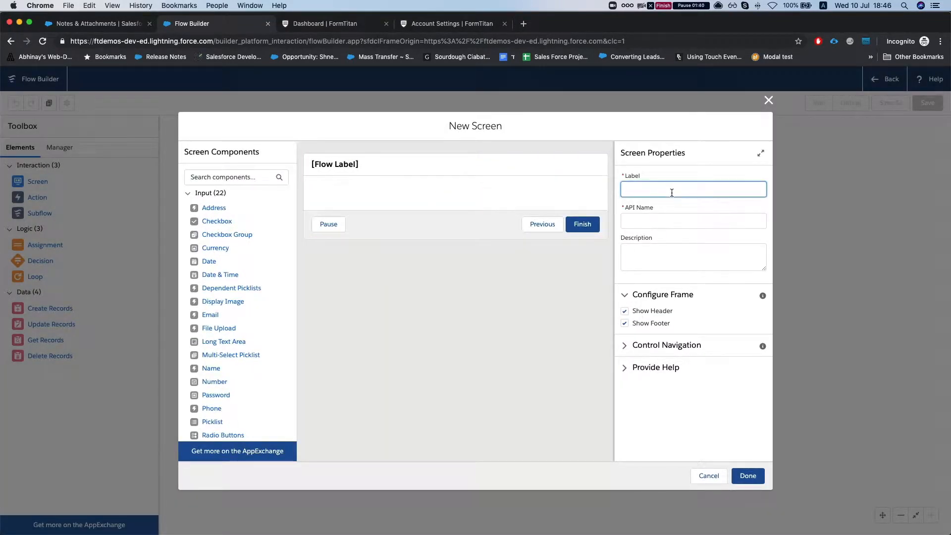
{"action": "type", "text": "for"}
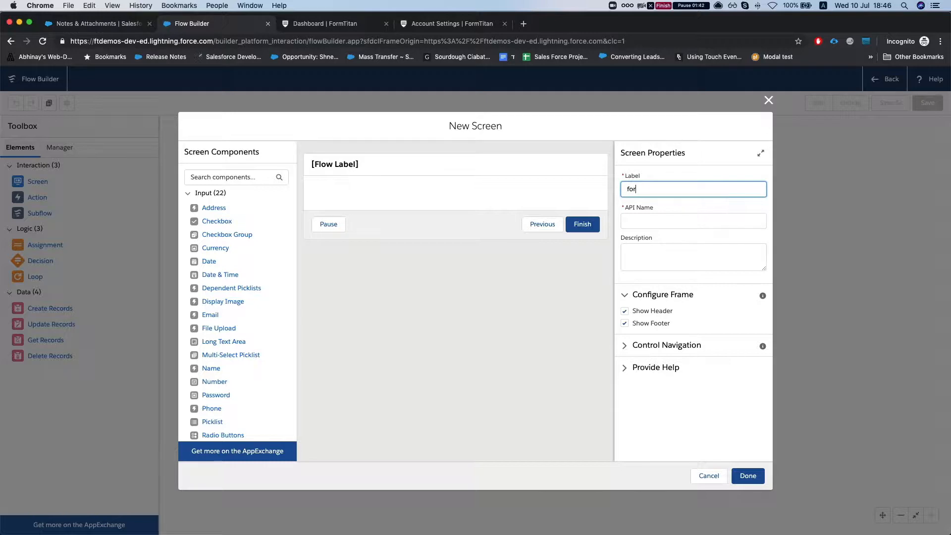
{"action": "type", "text": "docm"}
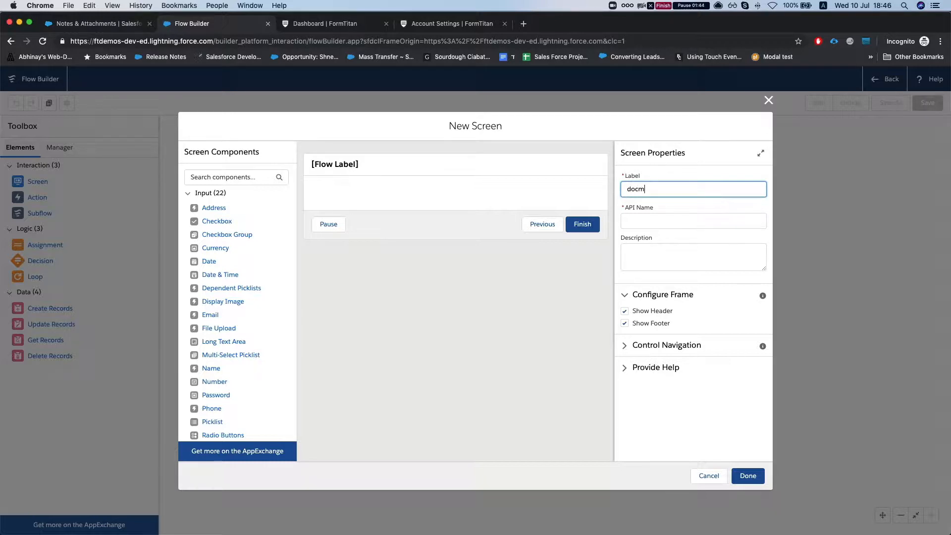
{"action": "key", "text": "Backspace"}
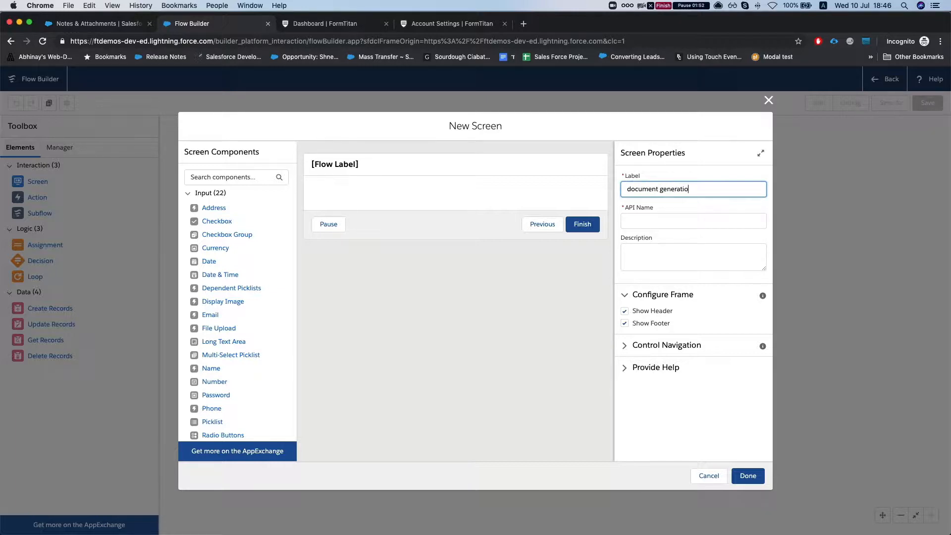
{"action": "type", "text": "n example"}
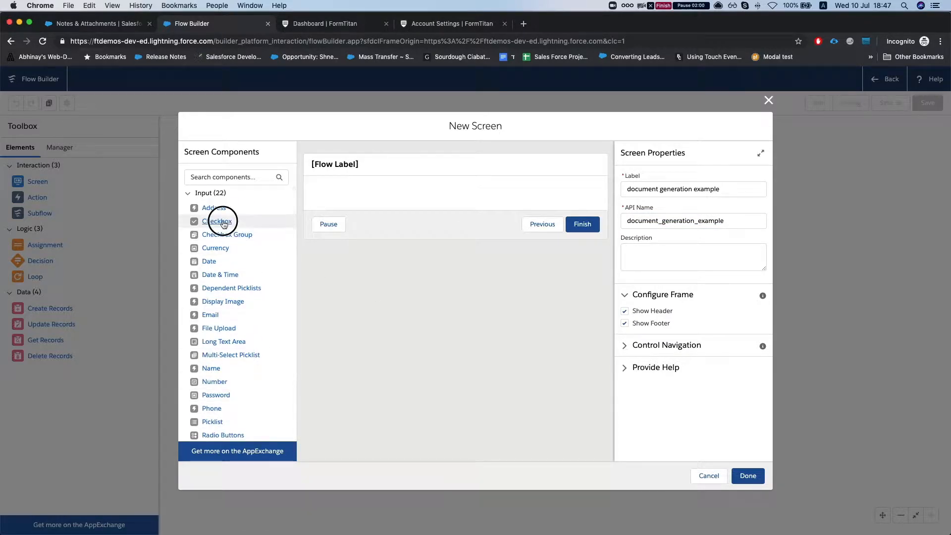
Add a checkbox labelled 'Generate My Invoice' with API name Generate_My_Invoice
{"action": "left_click", "coordinate": [218, 221]}
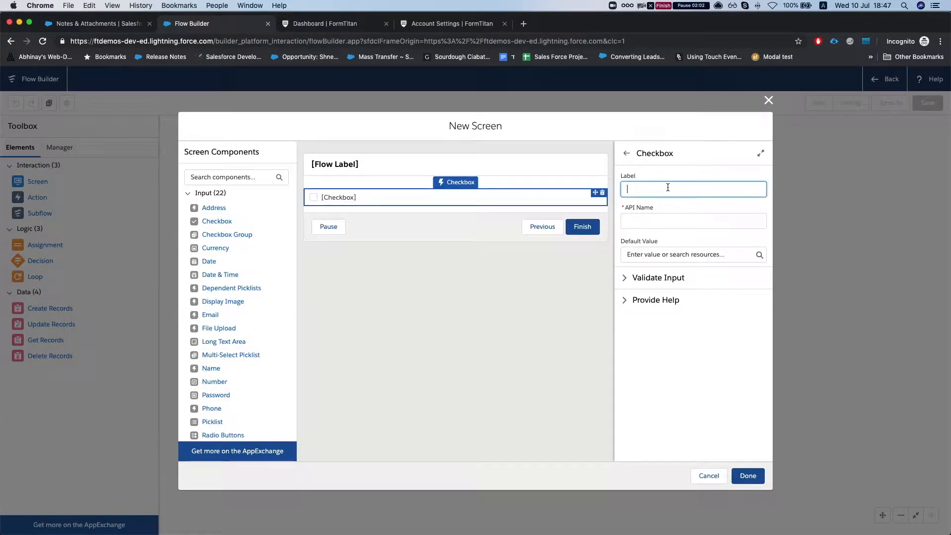
{"action": "type", "text": "General"}
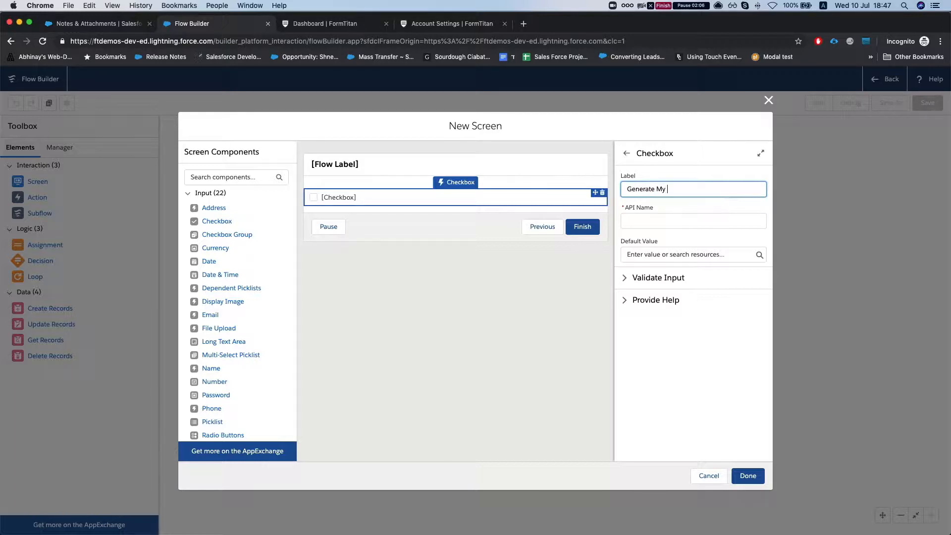
{"action": "type", "text": "invoice"}
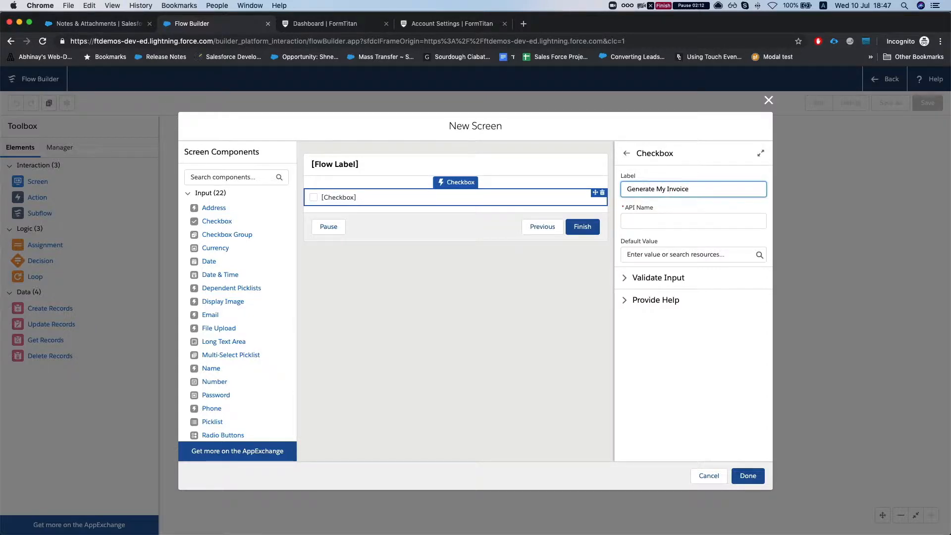
{"action": "left_click", "coordinate": [693, 220]}
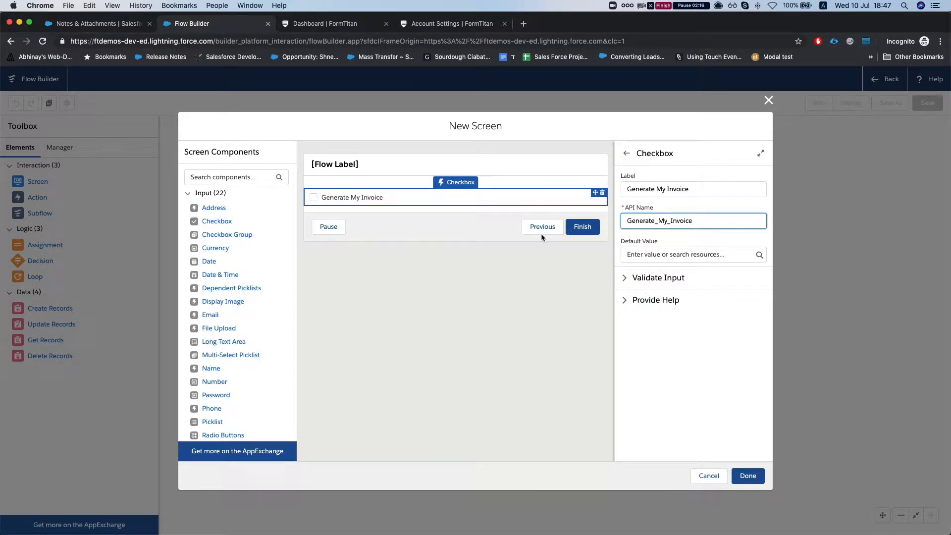
{"action": "mouse_move", "coordinate": [481, 264]}
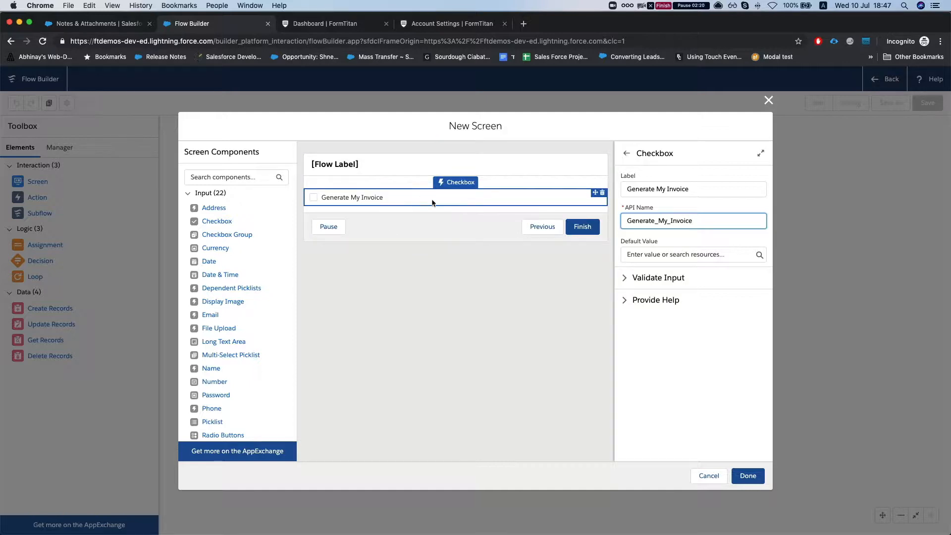
{"action": "mouse_move", "coordinate": [346, 213]}
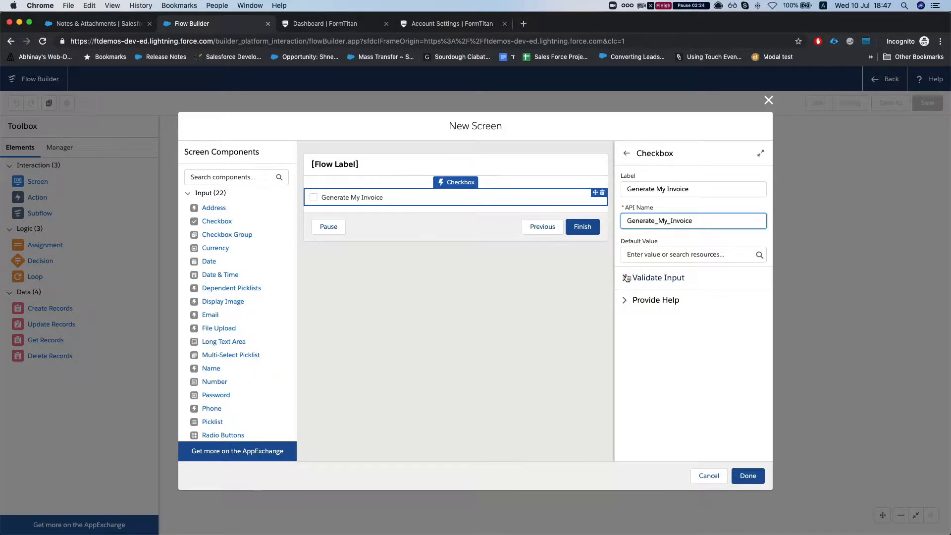
{"action": "mouse_move", "coordinate": [430, 218]}
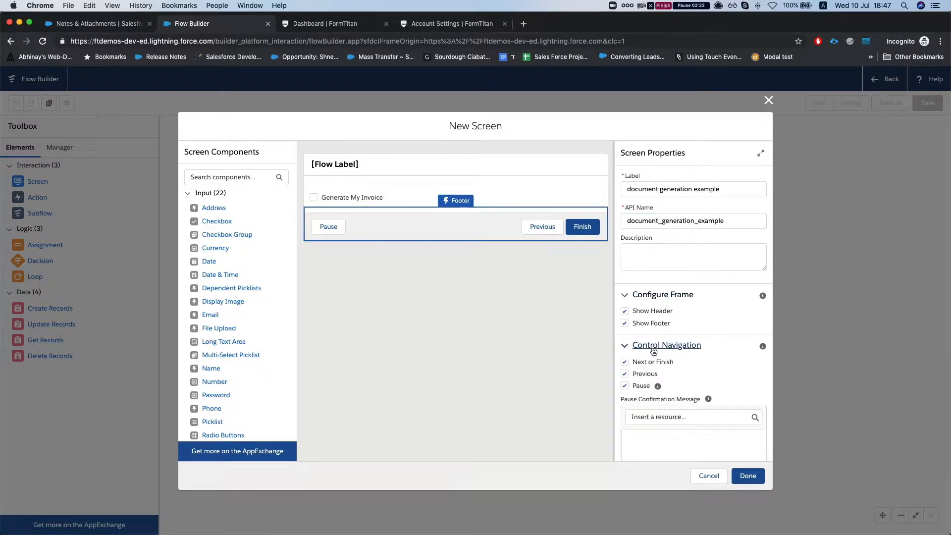
Turn off Pause and Previous so the screen only offers Finish
{"action": "left_click", "coordinate": [624, 385]}
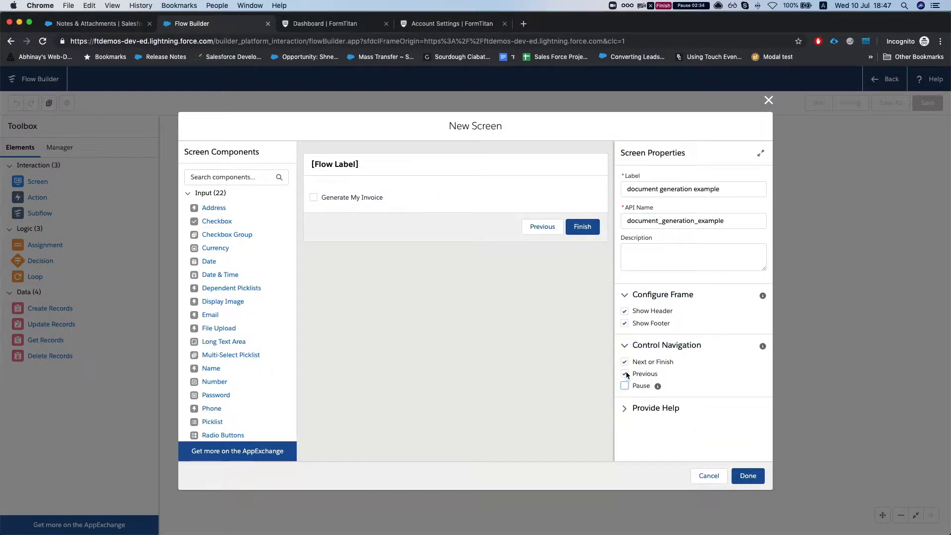
{"action": "left_click", "coordinate": [624, 374]}
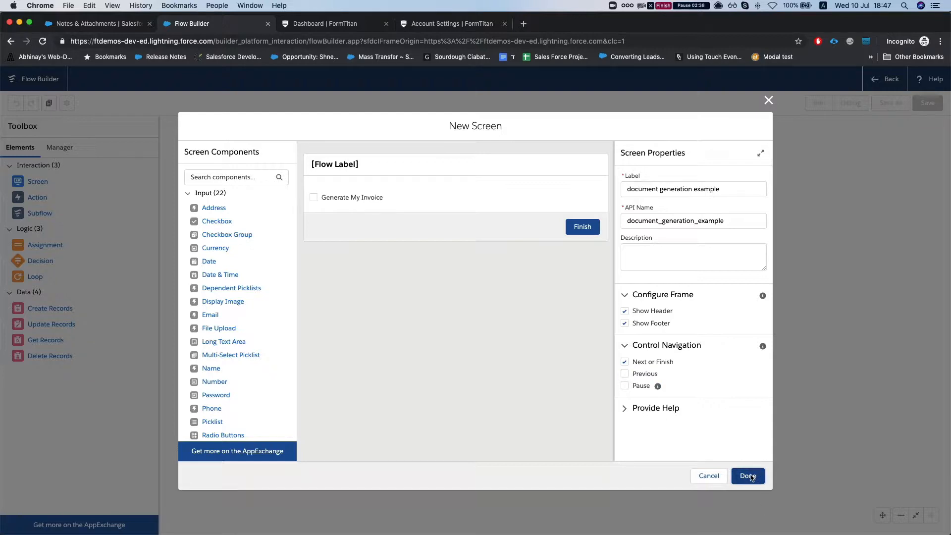
Finish the screen, align it with Start, and begin a new Variable resource
{"action": "left_click", "coordinate": [746, 475]}
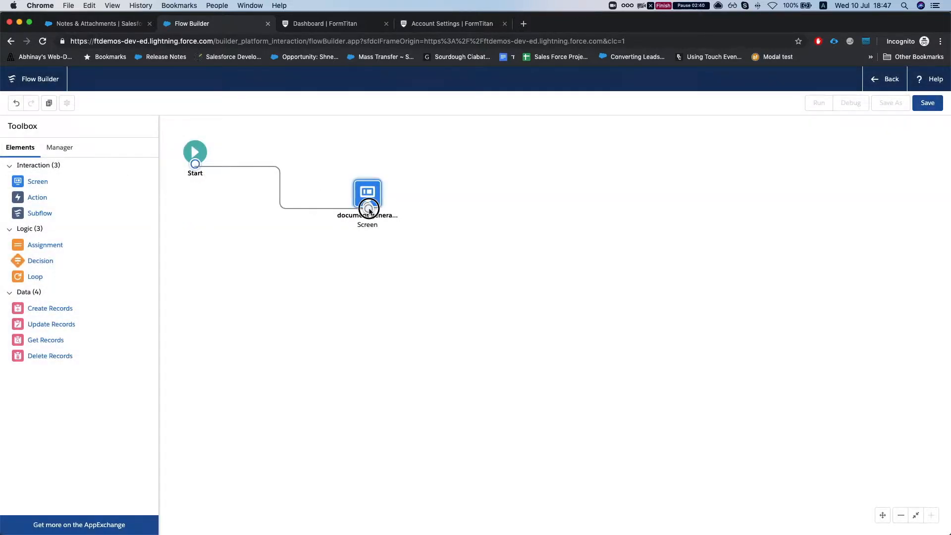
{"action": "left_click_drag", "start_coordinate": [366, 203], "coordinate": [338, 152]}
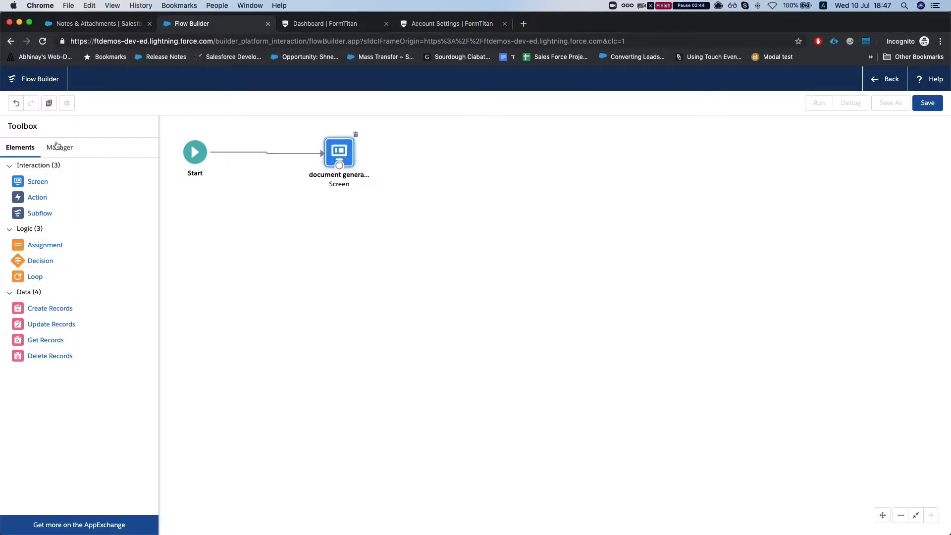
{"action": "left_click", "coordinate": [60, 147]}
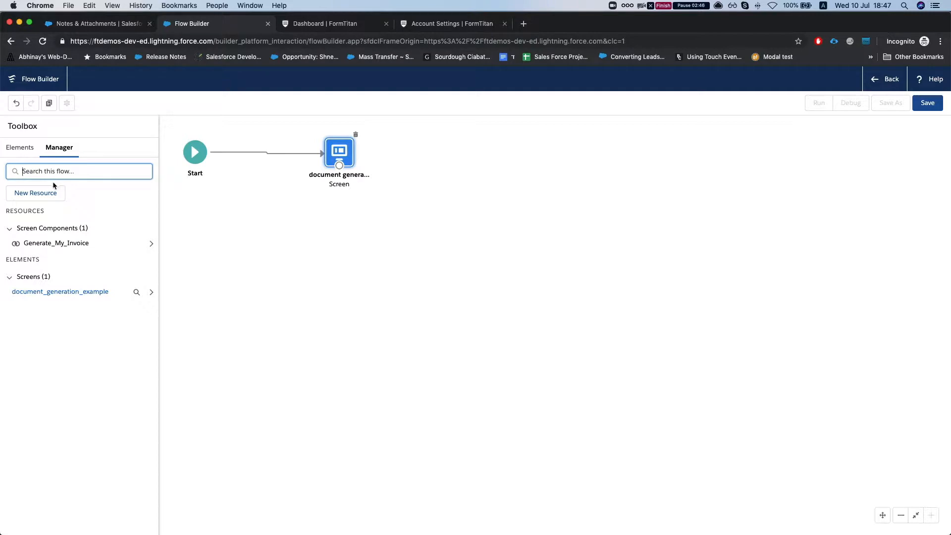
{"action": "left_click", "coordinate": [36, 192]}
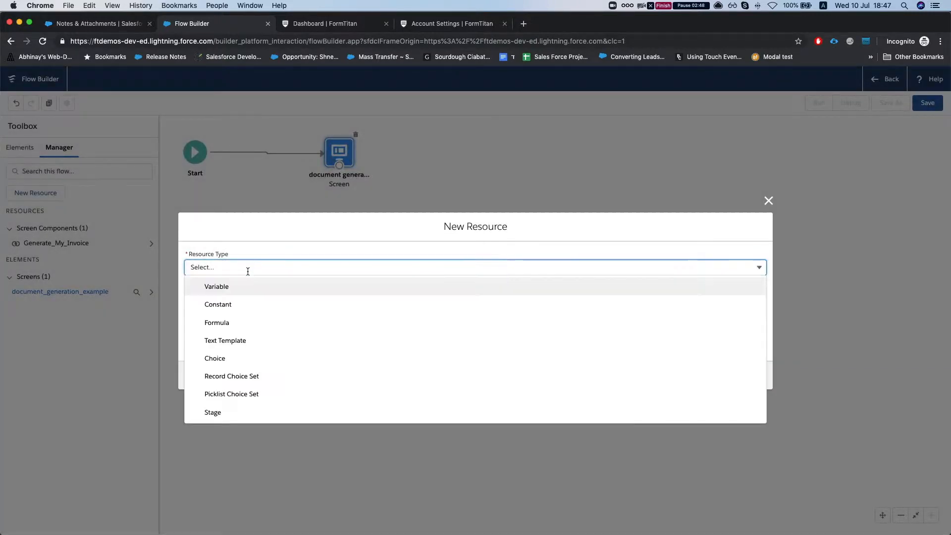
{"action": "left_click", "coordinate": [216, 287]}
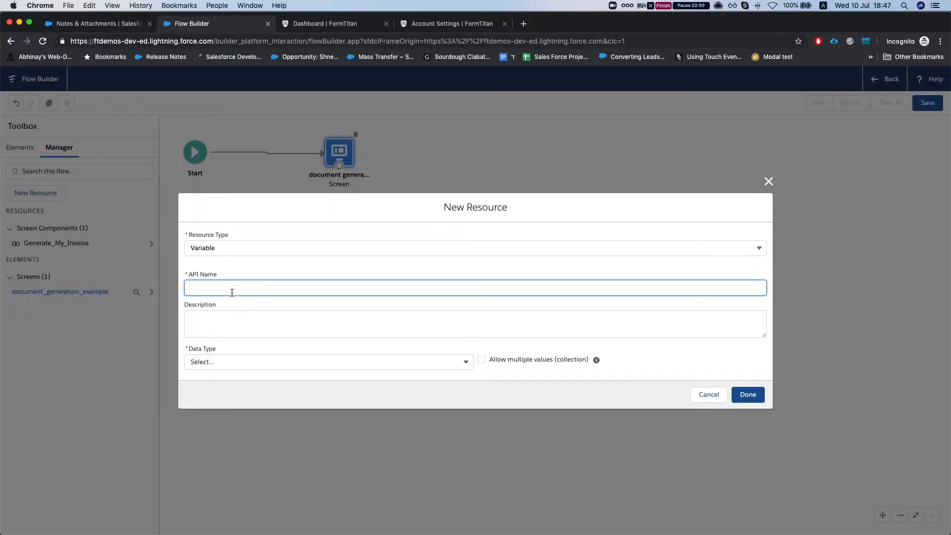
Name the variable RecordId, make it Text, available for input, and save it
{"action": "type", "text": "Reco"}
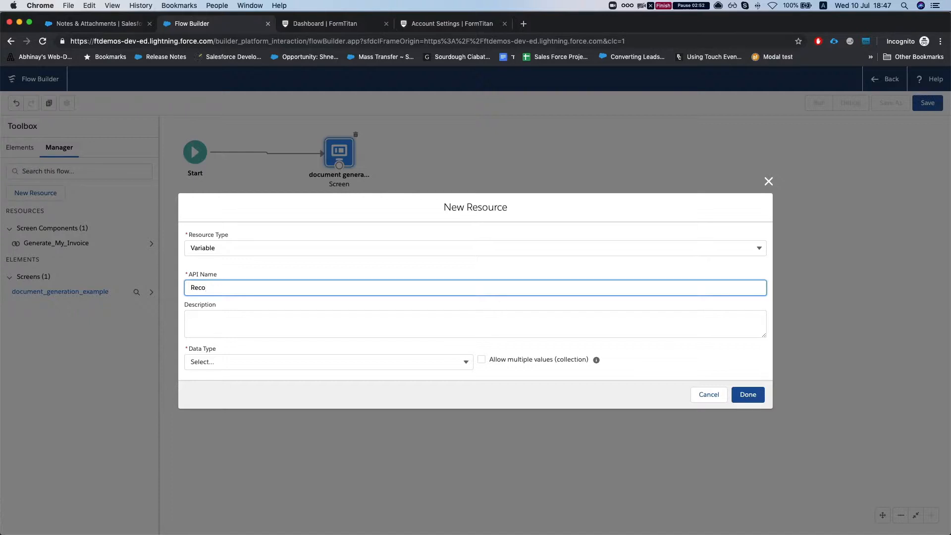
{"action": "type", "text": "Op"}
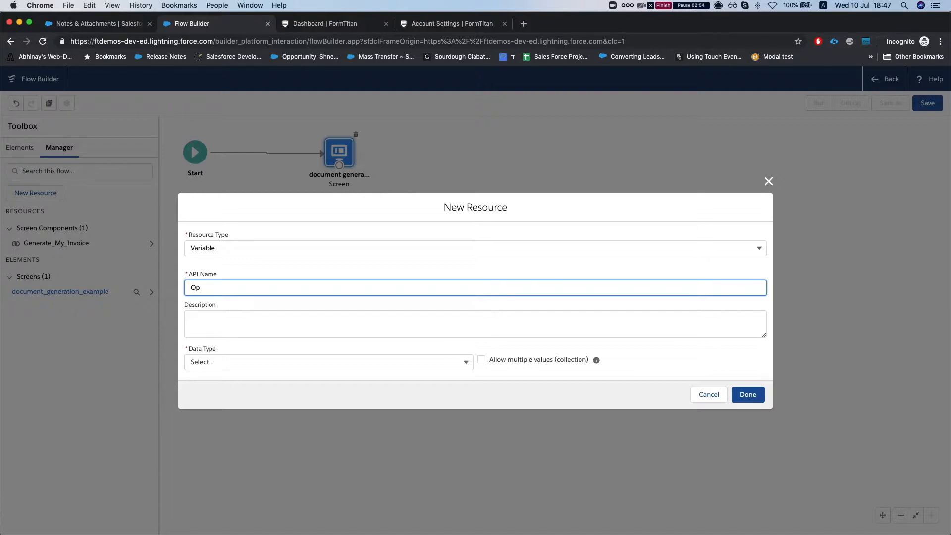
{"action": "type", "text": "RecordId"}
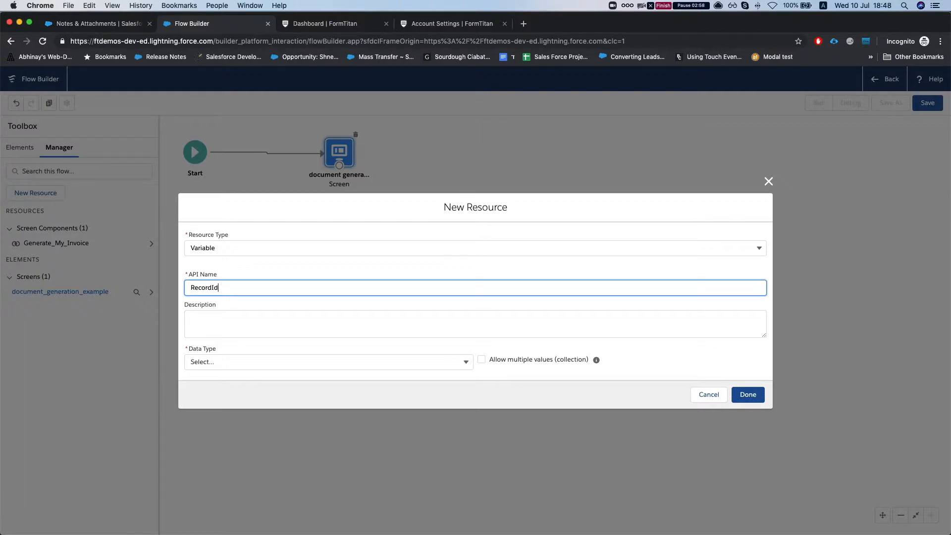
{"action": "left_click", "coordinate": [327, 362]}
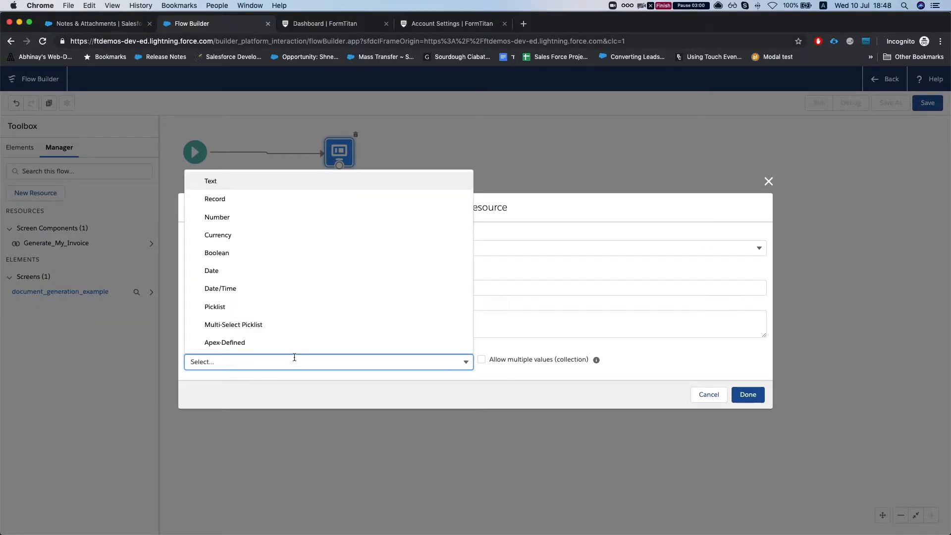
{"action": "left_click", "coordinate": [210, 180]}
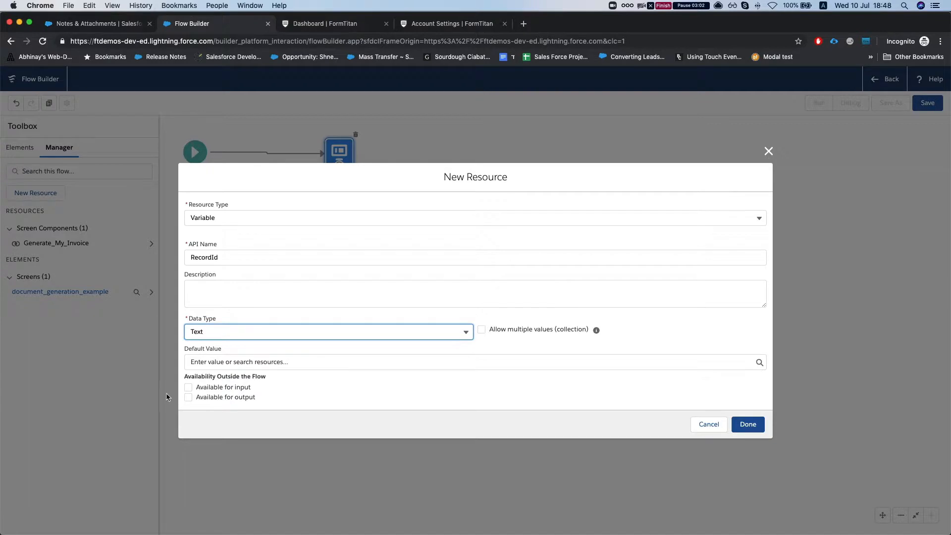
{"action": "left_click", "coordinate": [188, 386]}
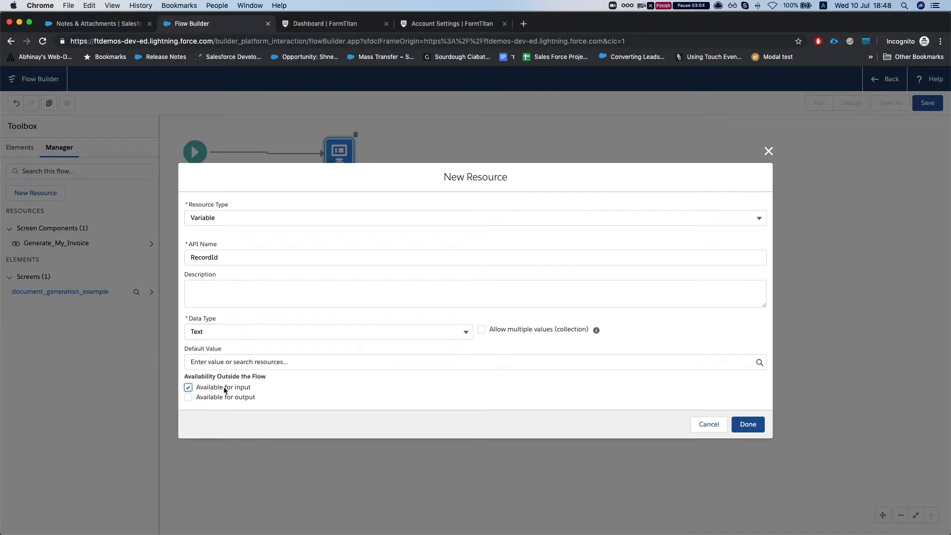
{"action": "mouse_move", "coordinate": [319, 408]}
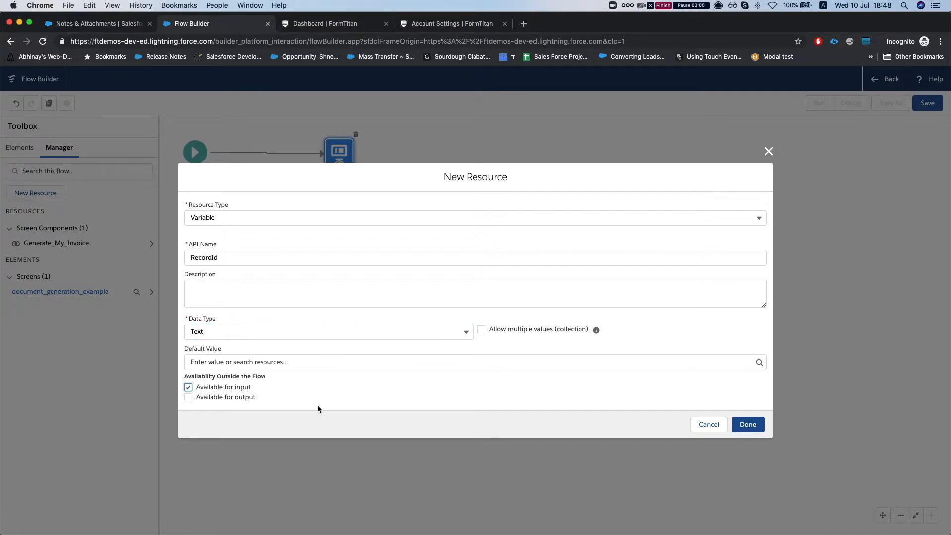
{"action": "left_click", "coordinate": [747, 424]}
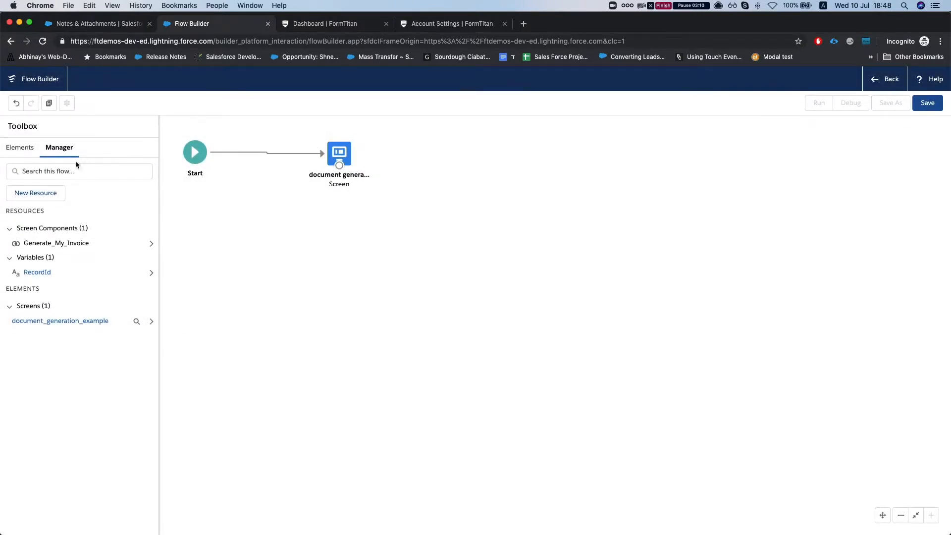
Add a Decision named 'generate?' with an outcome named from 'gene...'
{"action": "left_click", "coordinate": [78, 171]}
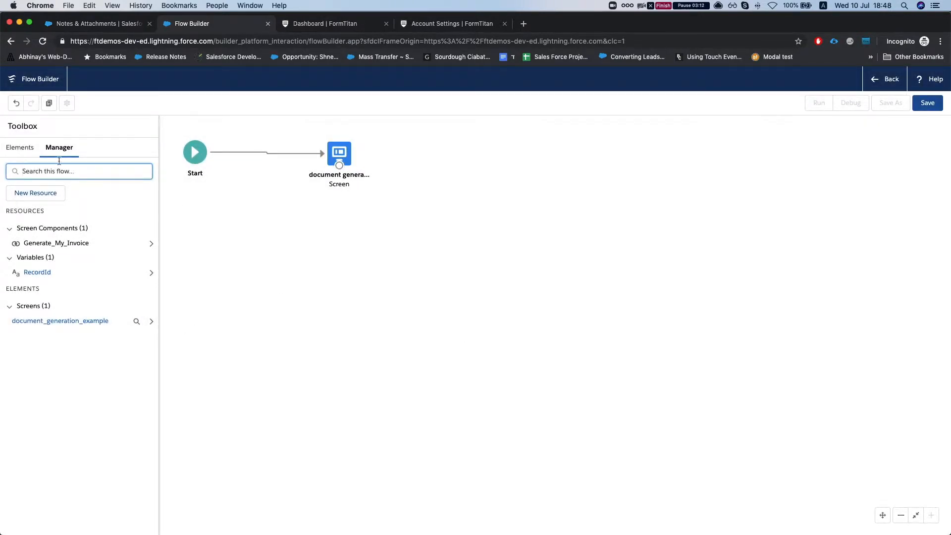
{"action": "left_click", "coordinate": [19, 147]}
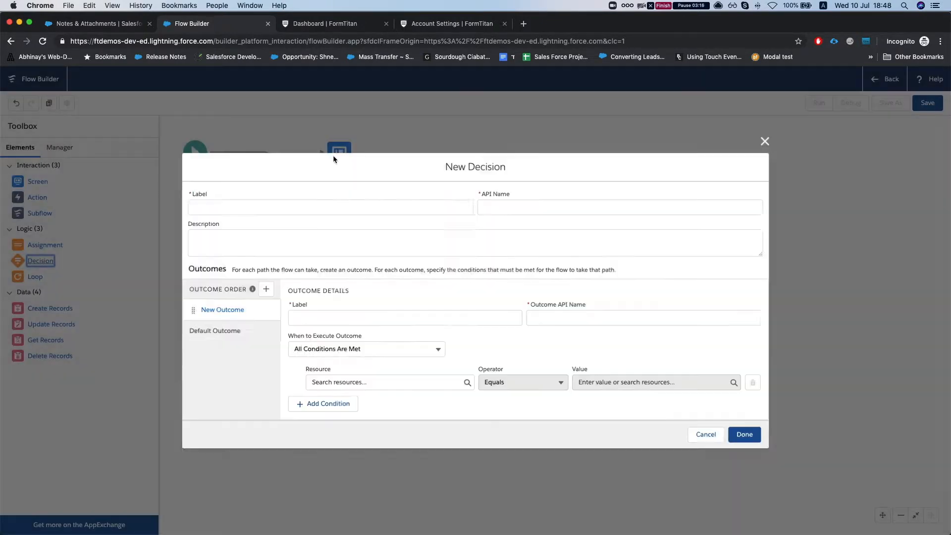
{"action": "left_click", "coordinate": [329, 206]}
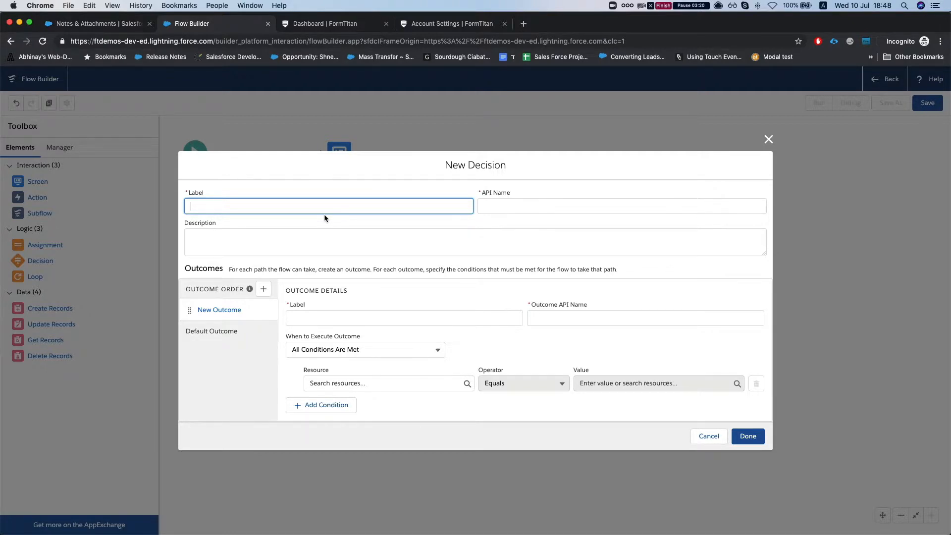
{"action": "type", "text": "generate?"}
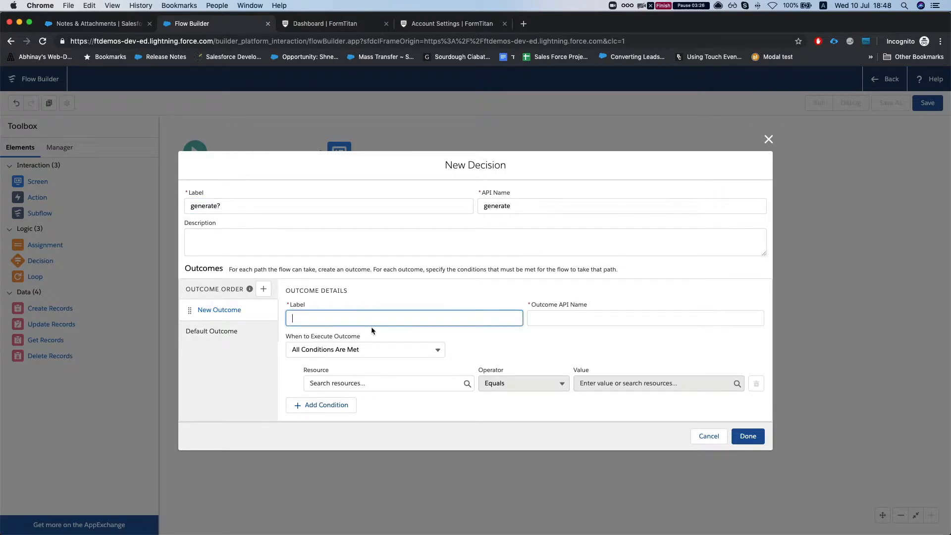
{"action": "type", "text": "generate doc"}
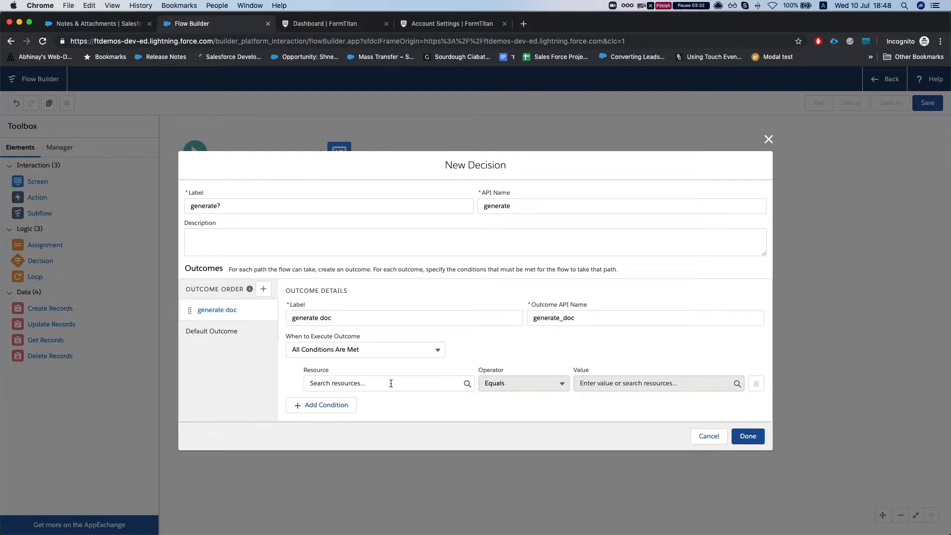
Set the outcome condition Generate_My_Invoice equals $GlobalConstant.True and finish the decision
{"action": "left_click", "coordinate": [389, 383]}
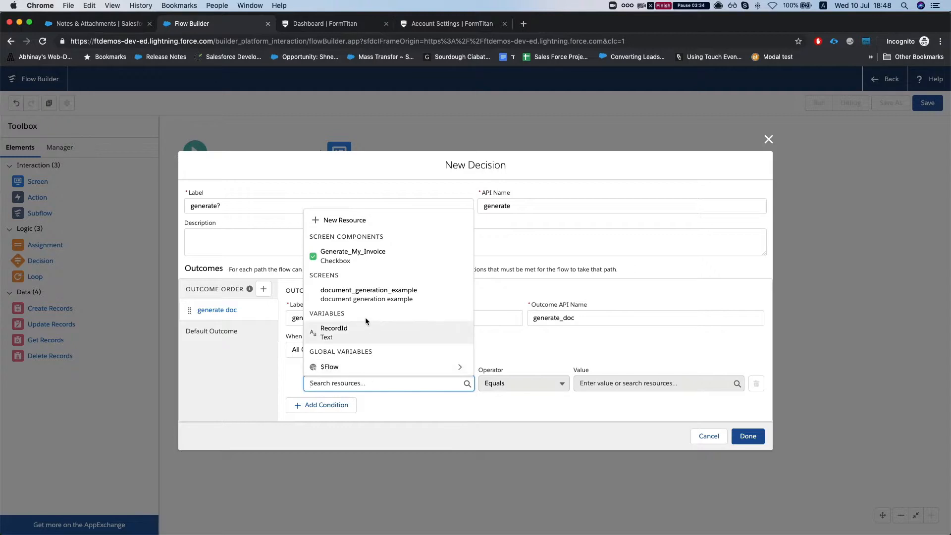
{"action": "left_click", "coordinate": [523, 383]}
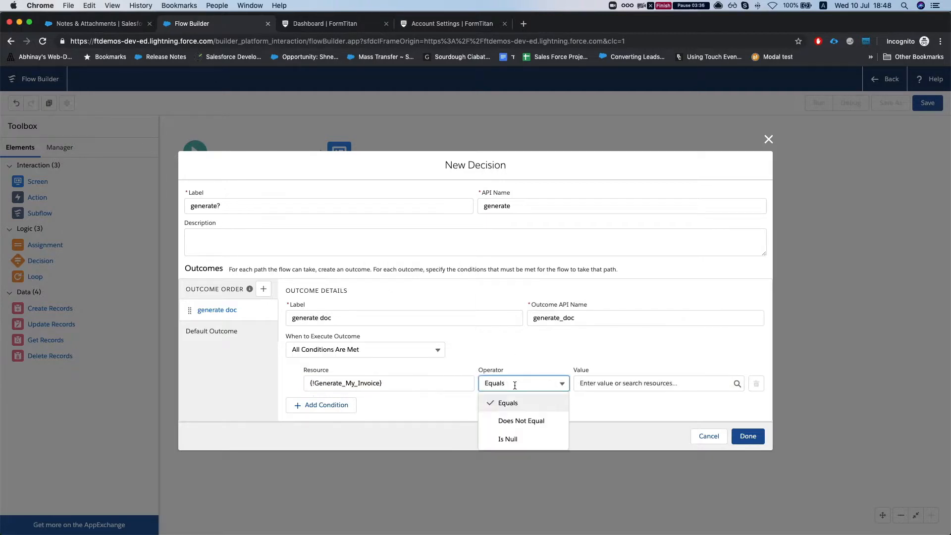
{"action": "left_click", "coordinate": [654, 382]}
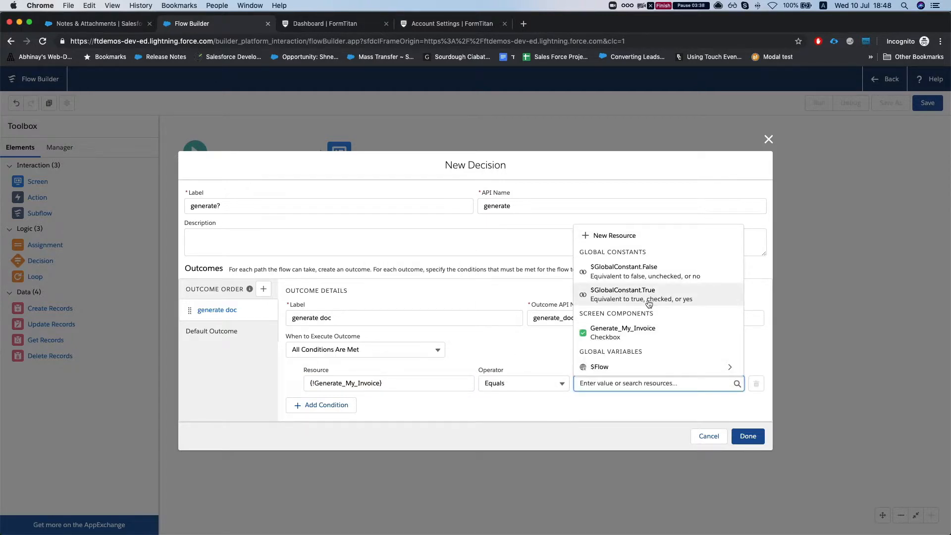
{"action": "left_click", "coordinate": [622, 293]}
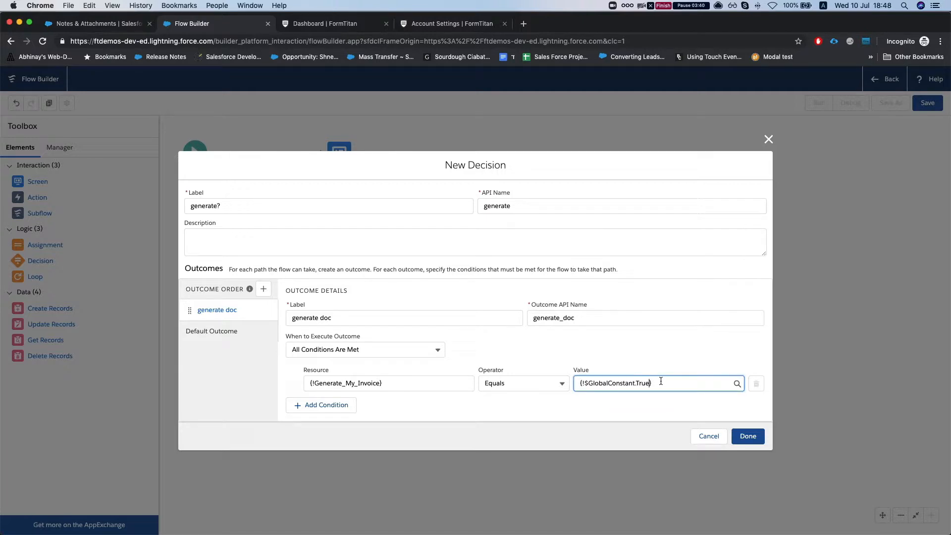
{"action": "left_click", "coordinate": [748, 435]}
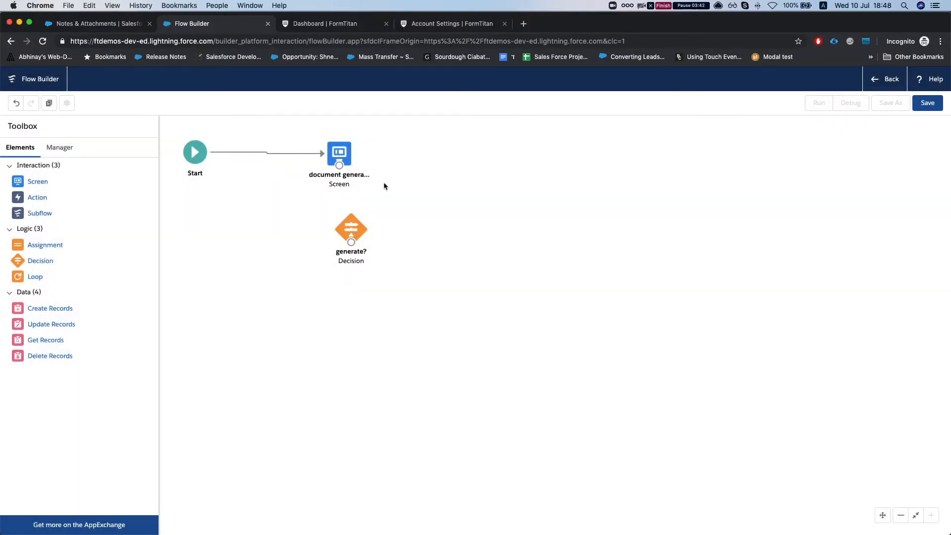
Move the generate? decision under the document screen and start a Form_Builder__FTDocGen action
{"action": "left_click_drag", "start_coordinate": [350, 230], "coordinate": [333, 225]}
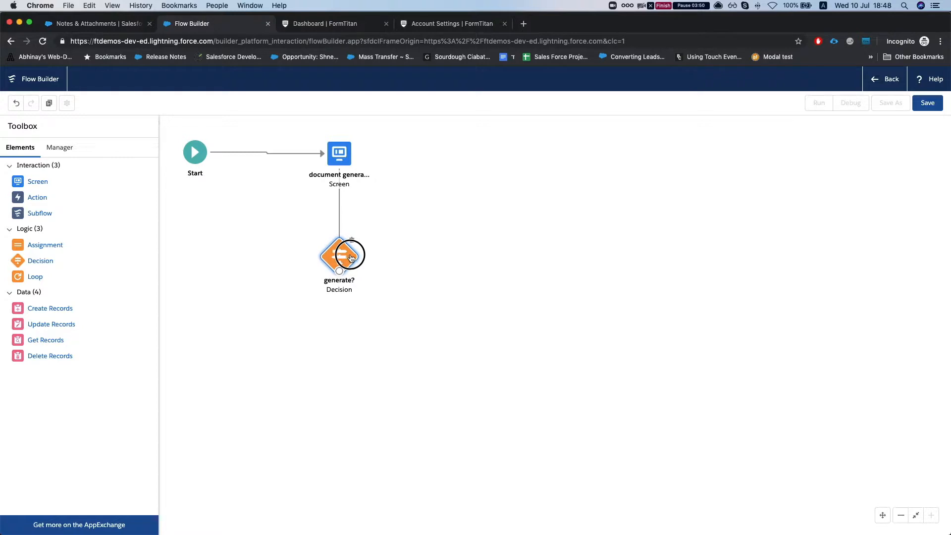
{"action": "mouse_move", "coordinate": [41, 200]}
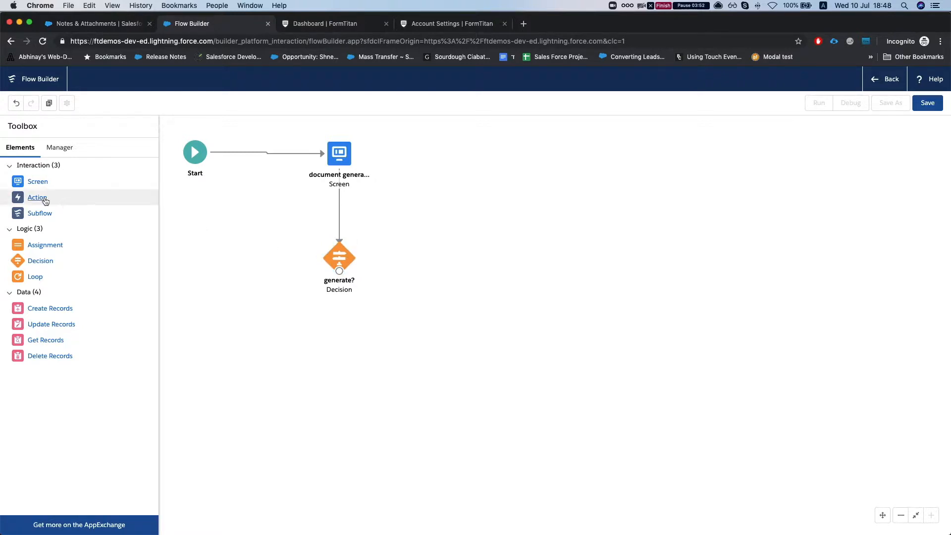
{"action": "left_click", "coordinate": [36, 197]}
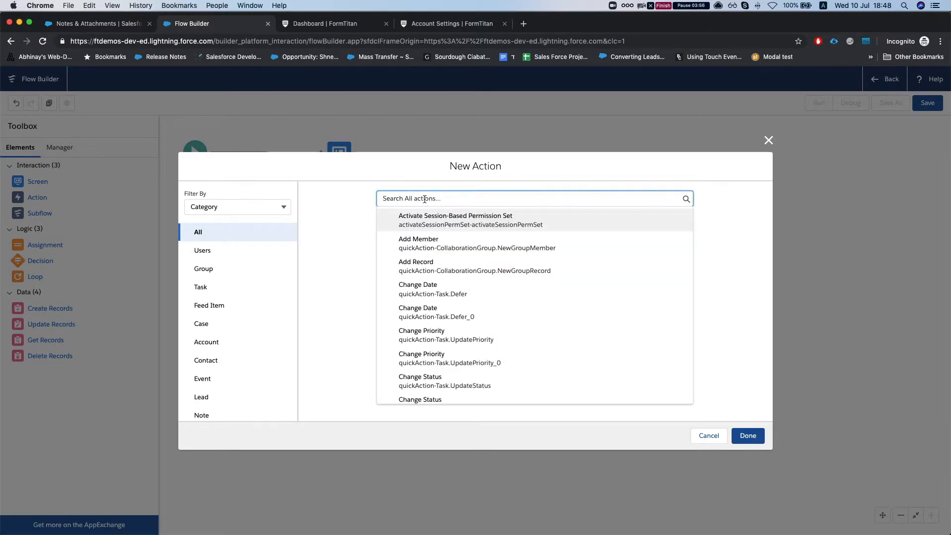
{"action": "type", "text": "form"}
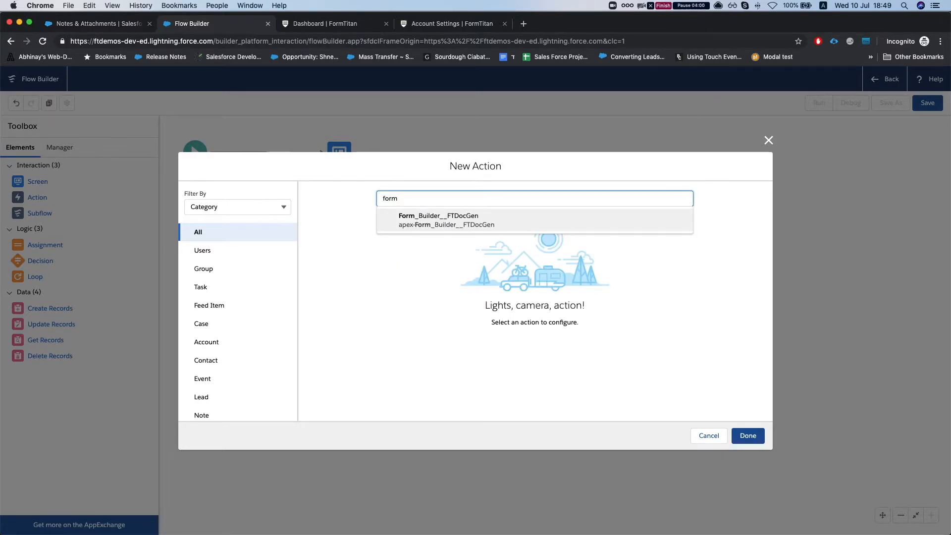
{"action": "left_click", "coordinate": [438, 216]}
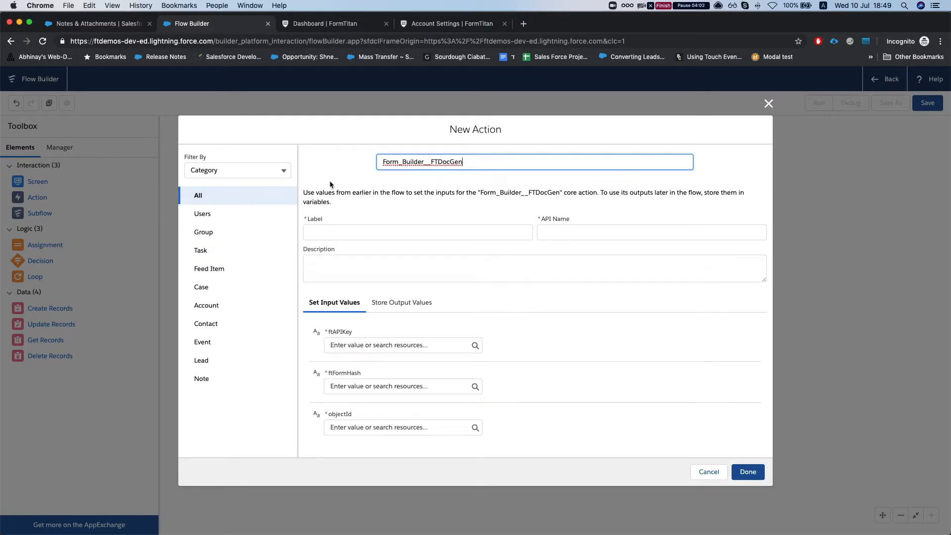
{"action": "mouse_move", "coordinate": [399, 239]}
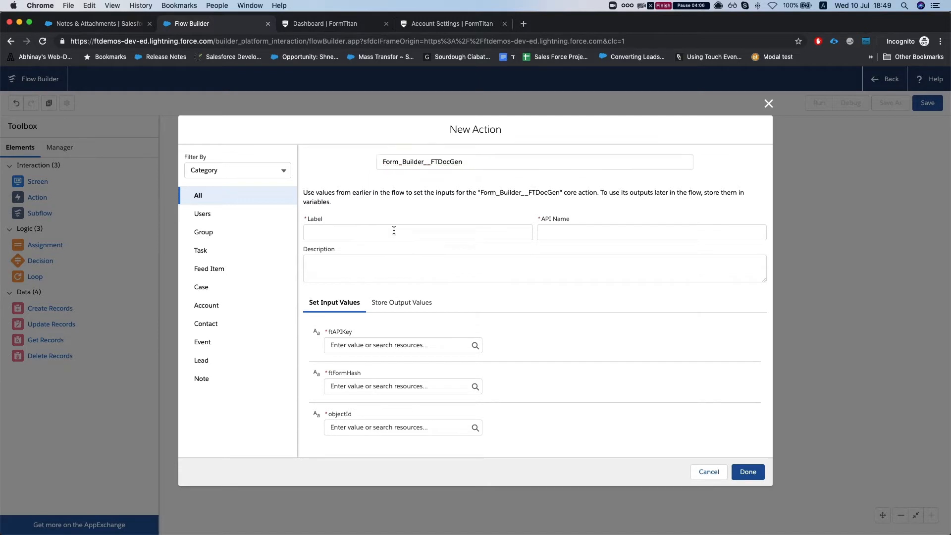
Label the action 'ft doc gen', letting the API name fill as ft_doc_gen
{"action": "left_click", "coordinate": [394, 232]}
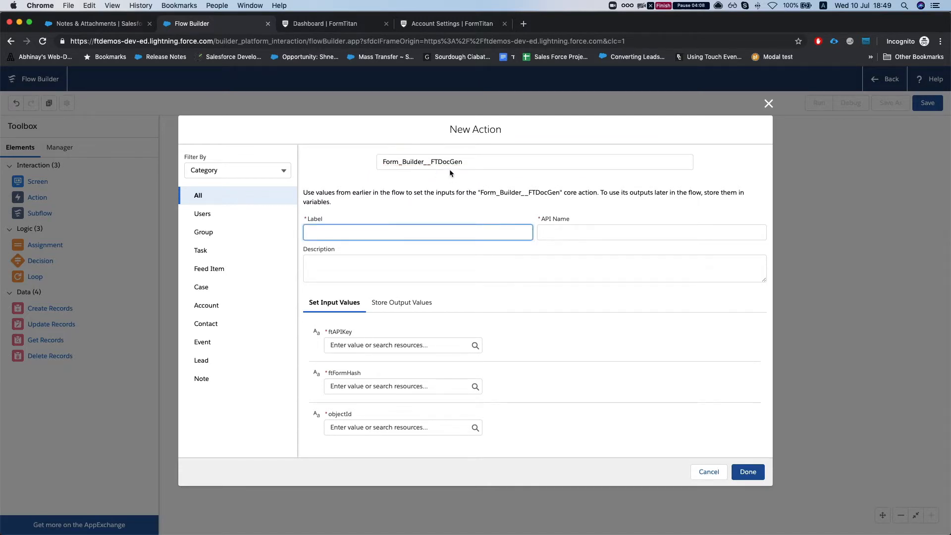
{"action": "mouse_move", "coordinate": [454, 178]}
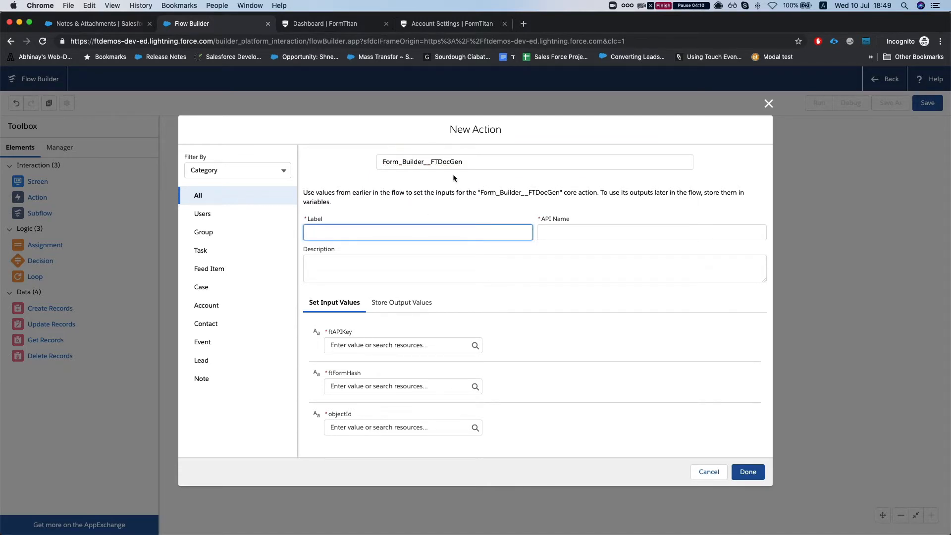
{"action": "mouse_move", "coordinate": [434, 291]}
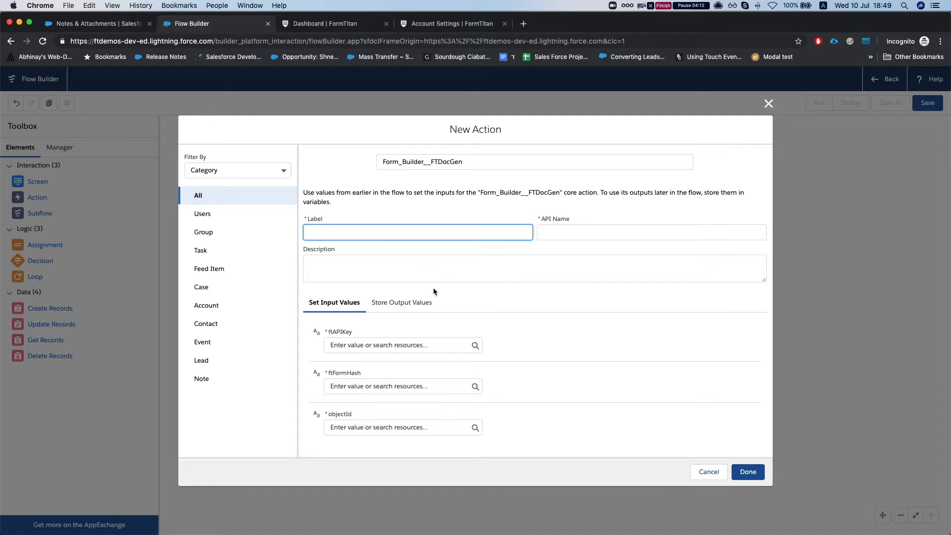
{"action": "mouse_move", "coordinate": [386, 311]}
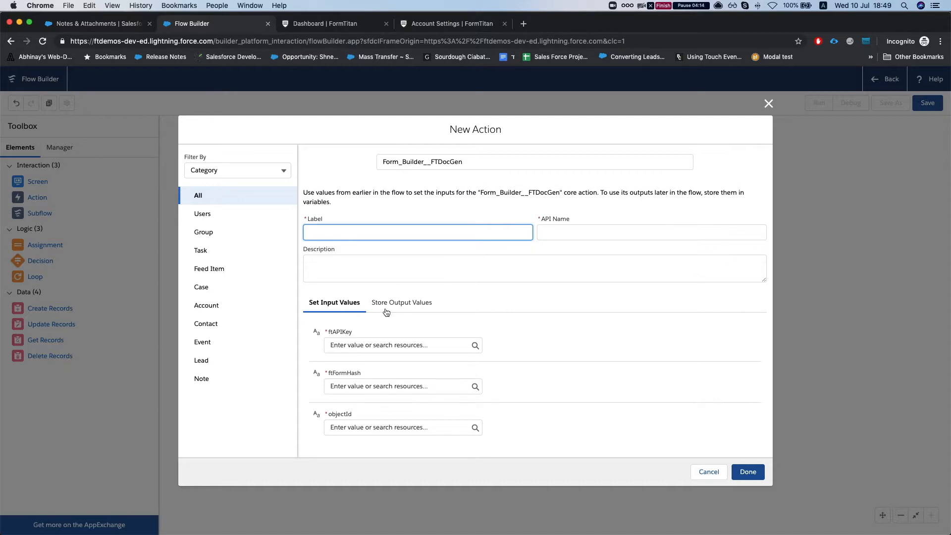
{"action": "mouse_move", "coordinate": [463, 249]}
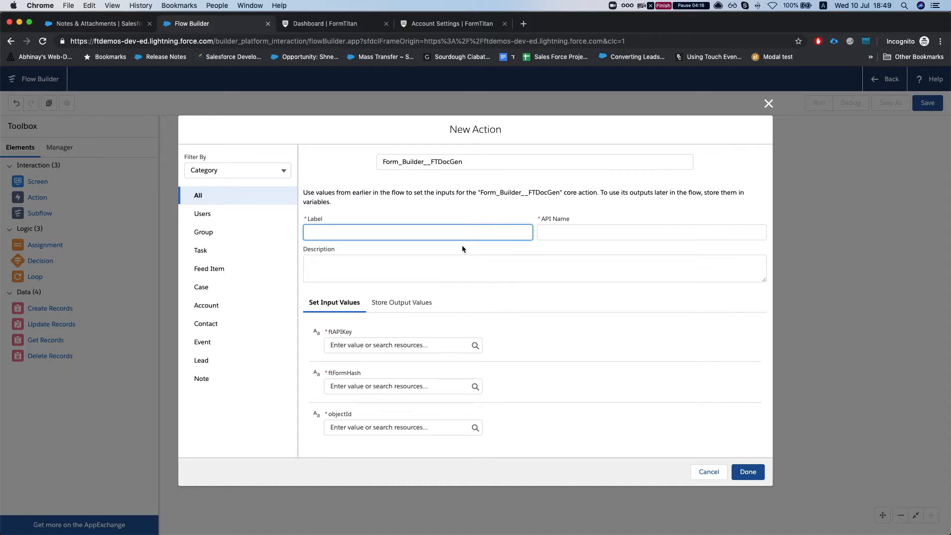
{"action": "mouse_move", "coordinate": [393, 144]}
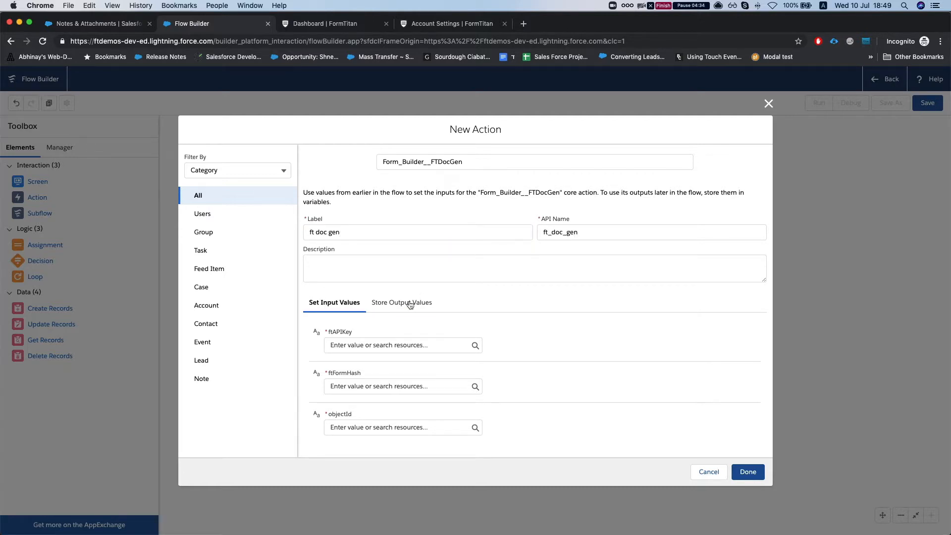
{"action": "left_click", "coordinate": [399, 344]}
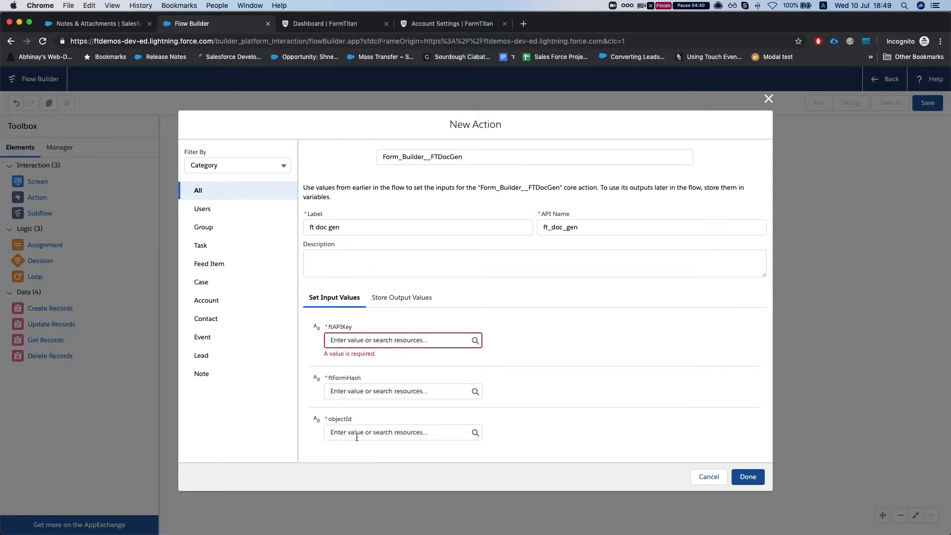
Set objectId to {!RecordId}, paste the FormTitan form hash and API key, and finish the ft doc gen action
{"action": "left_click", "coordinate": [403, 431]}
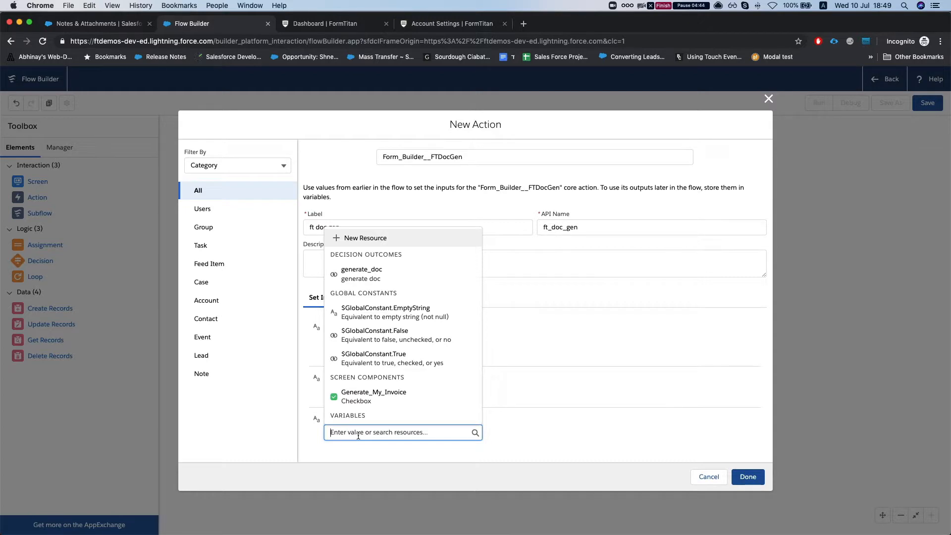
{"action": "type", "text": "{!RecordId}"}
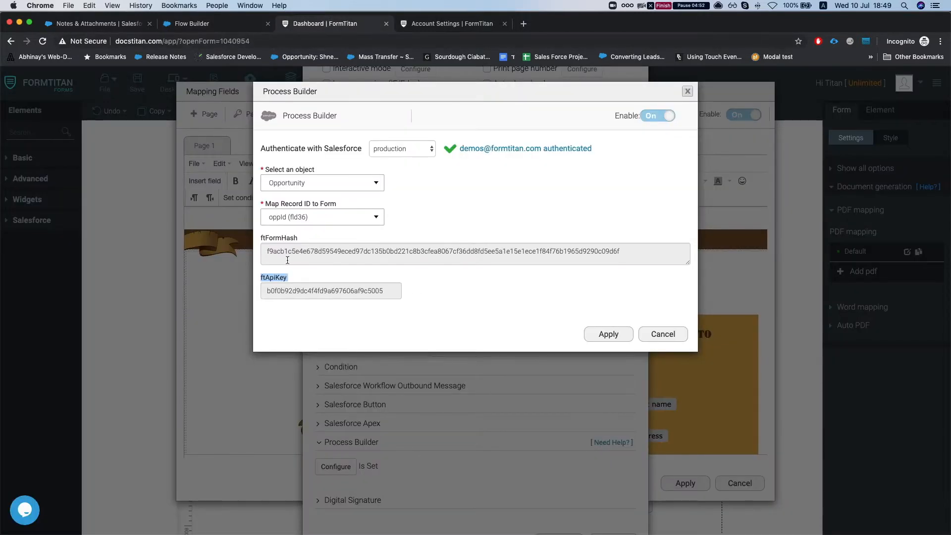
{"action": "triple_click", "coordinate": [434, 250]}
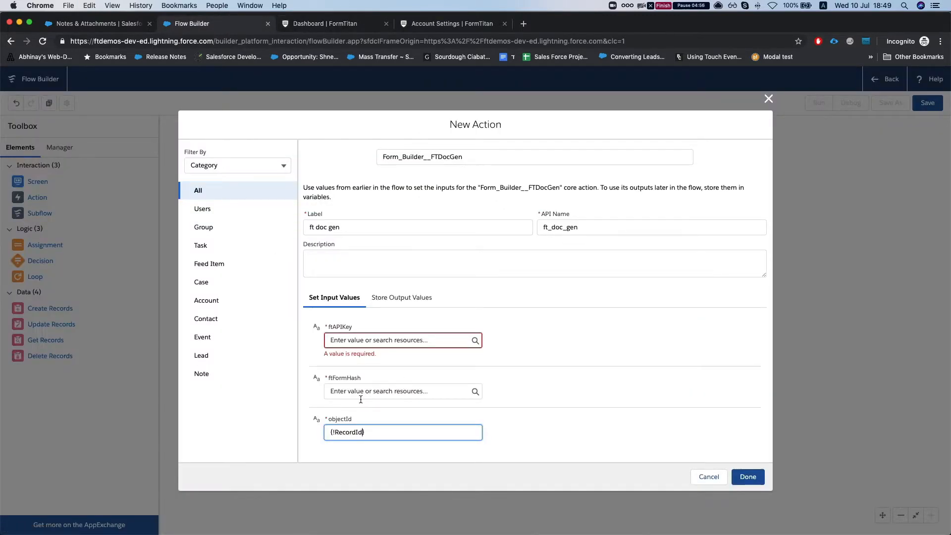
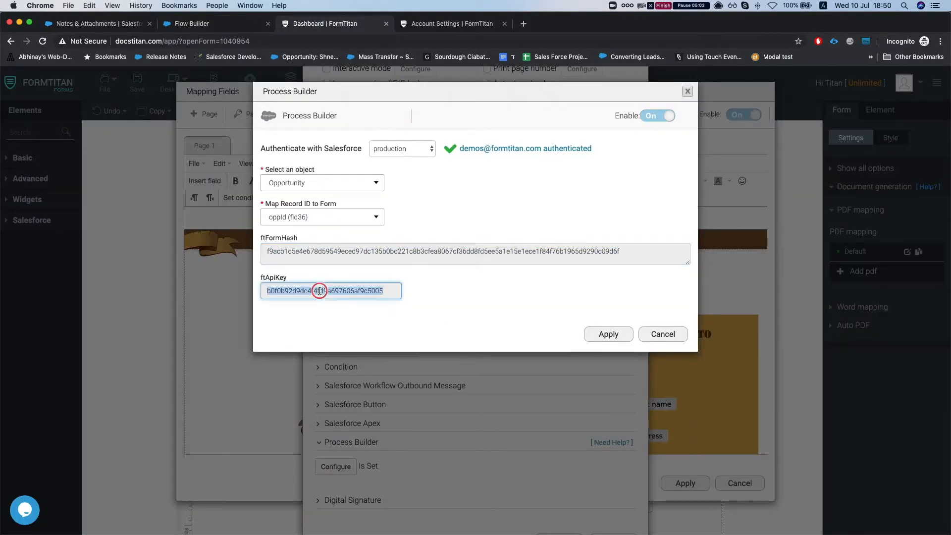
{"action": "left_click", "coordinate": [193, 24]}
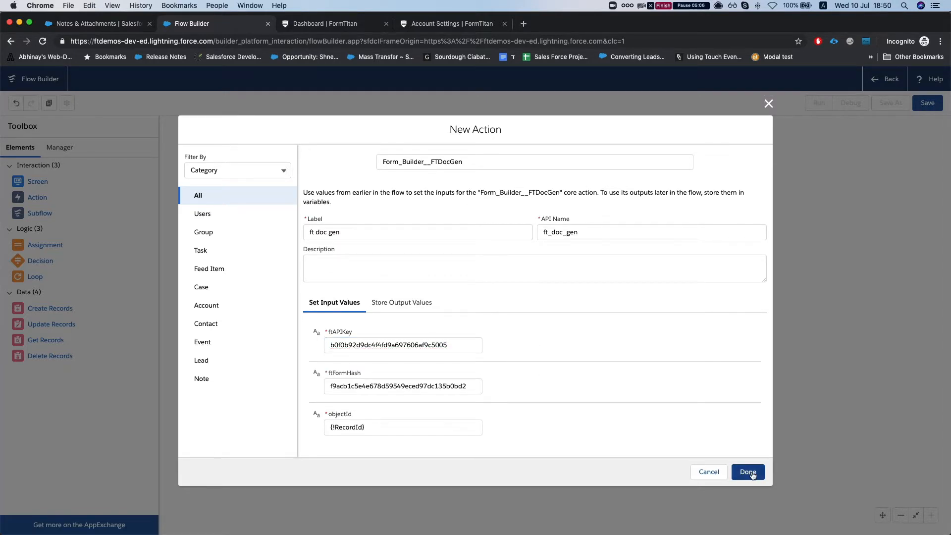
{"action": "left_click", "coordinate": [748, 472]}
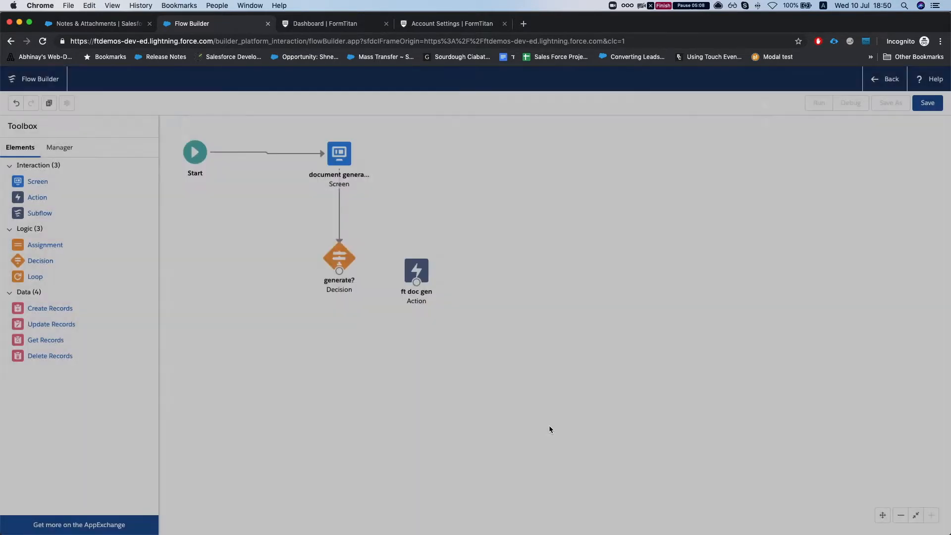
{"action": "left_click_drag", "start_coordinate": [339, 279], "coordinate": [417, 282]}
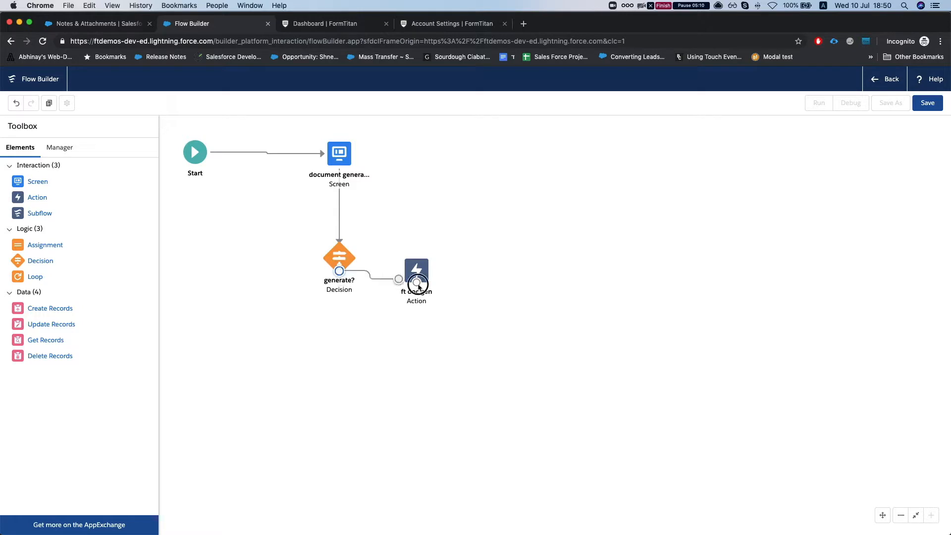
Connect generate? to ft doc gen via the generate doc outcome and begin saving the flow
{"action": "left_click", "coordinate": [416, 281]}
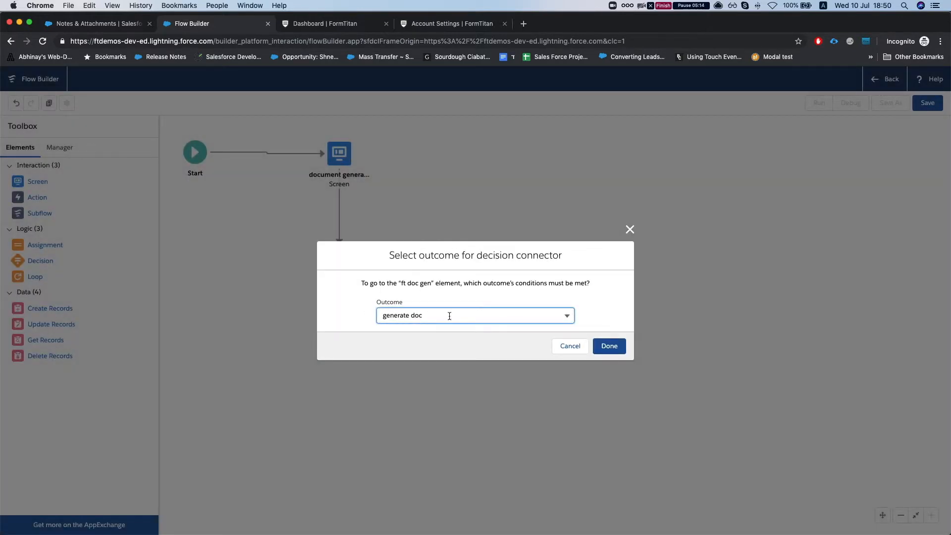
{"action": "left_click", "coordinate": [609, 345]}
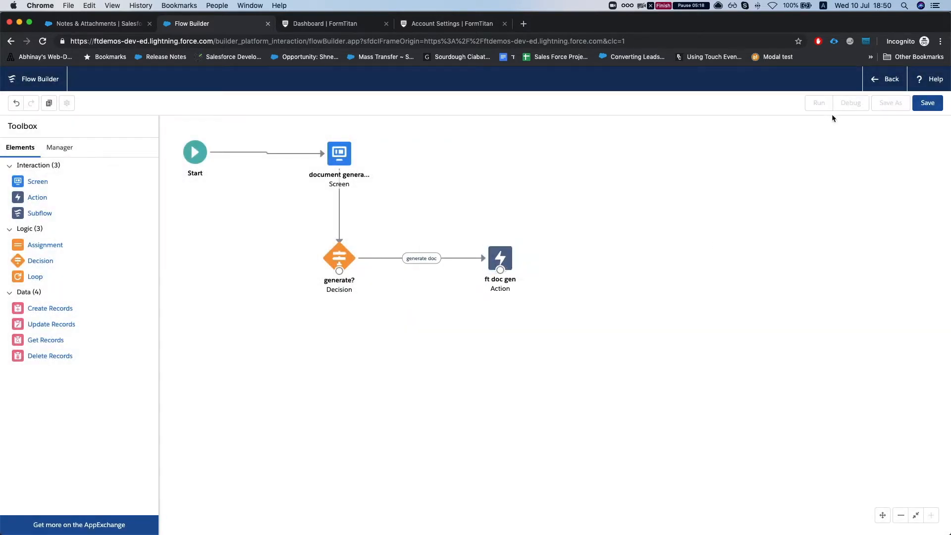
{"action": "left_click", "coordinate": [927, 102]}
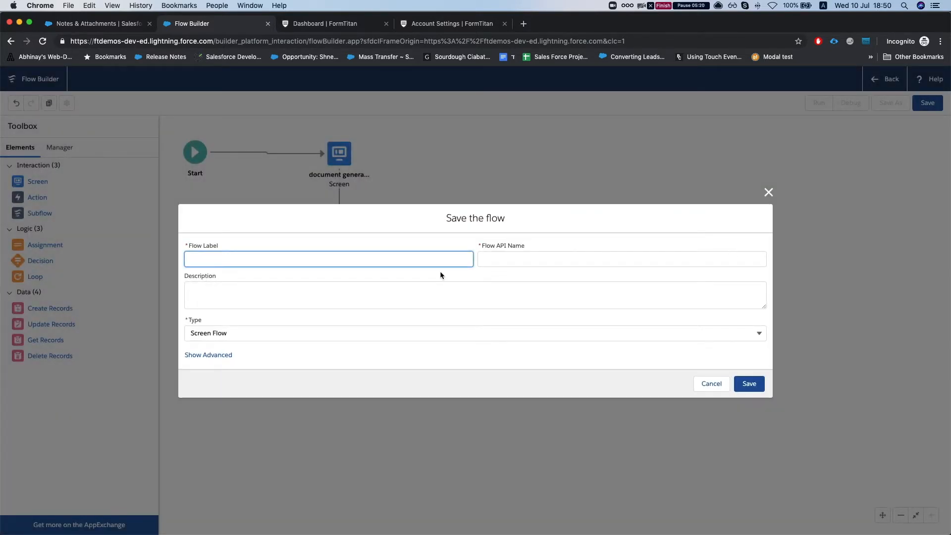
Save the flow with label 'Formtitan demo' and type Screen Flow
{"action": "left_click", "coordinate": [328, 259]}
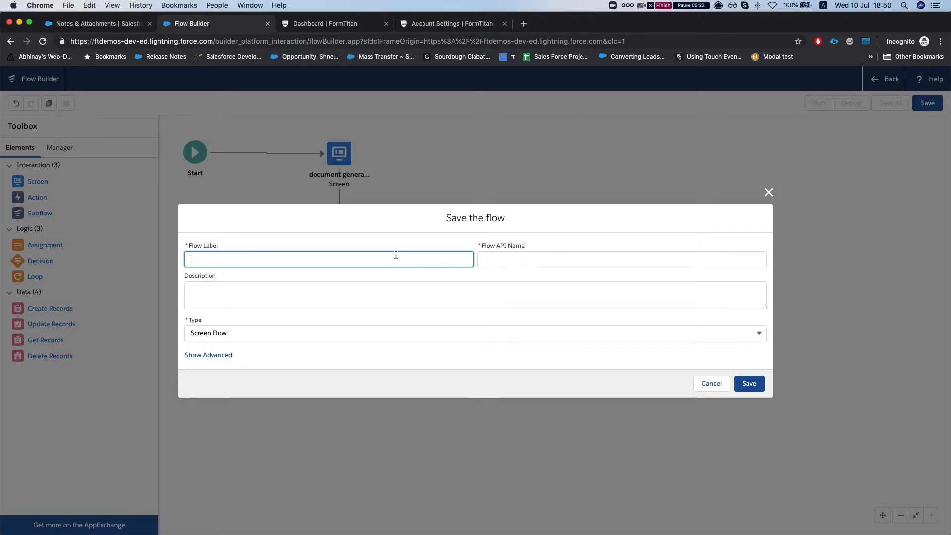
{"action": "type", "text": "gen"}
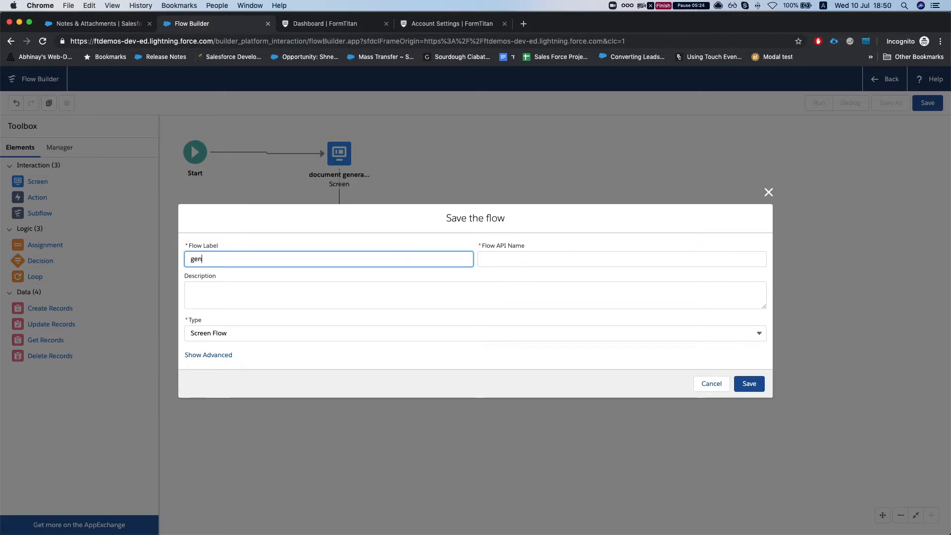
{"action": "type", "text": "ra"}
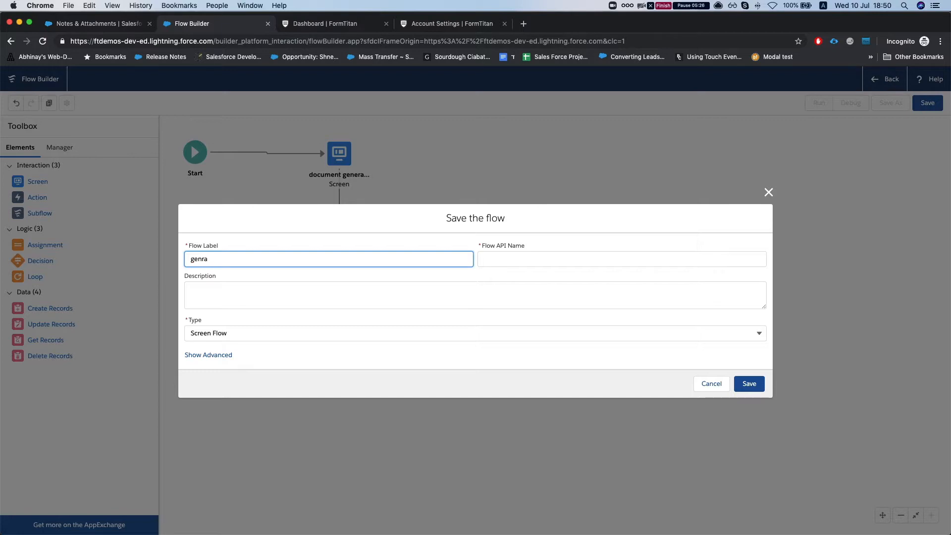
{"action": "type", "text": "For"}
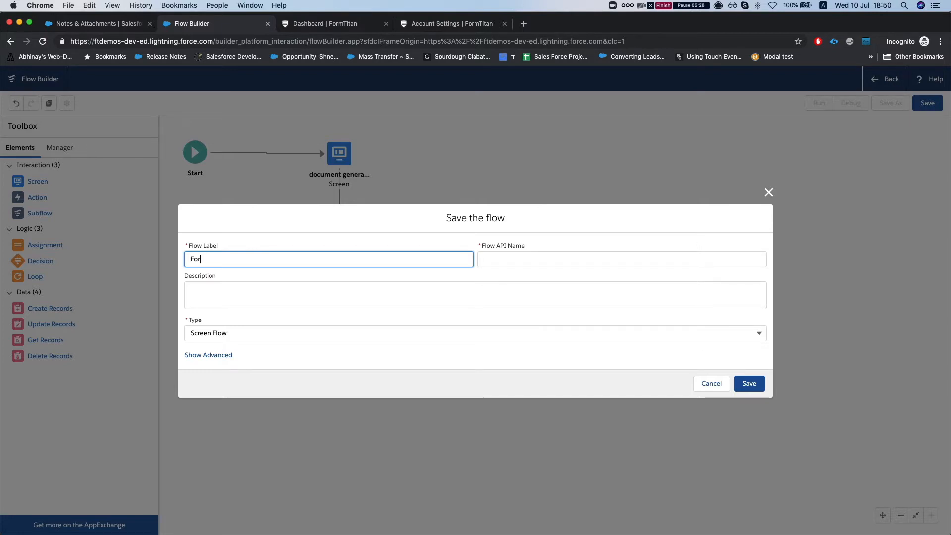
{"action": "type", "text": "Formtitan demo"}
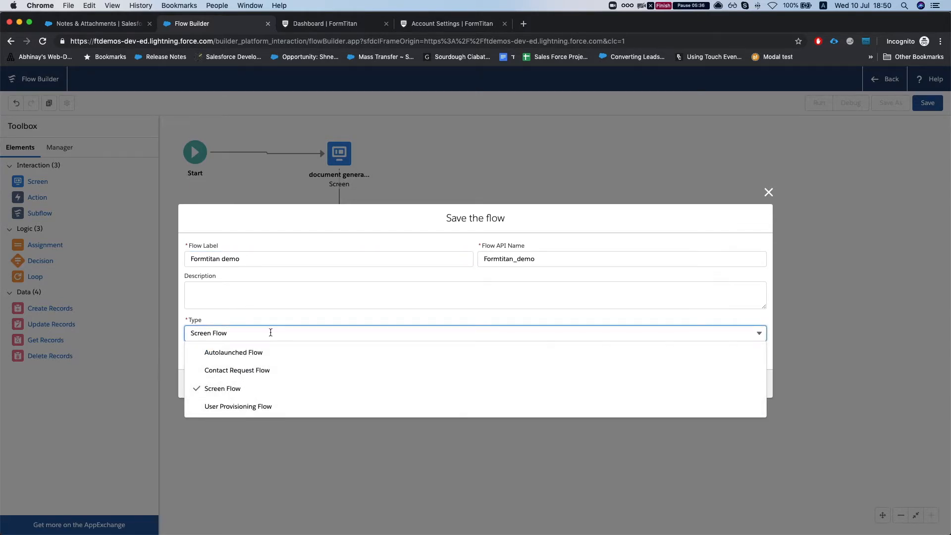
{"action": "mouse_move", "coordinate": [293, 316]}
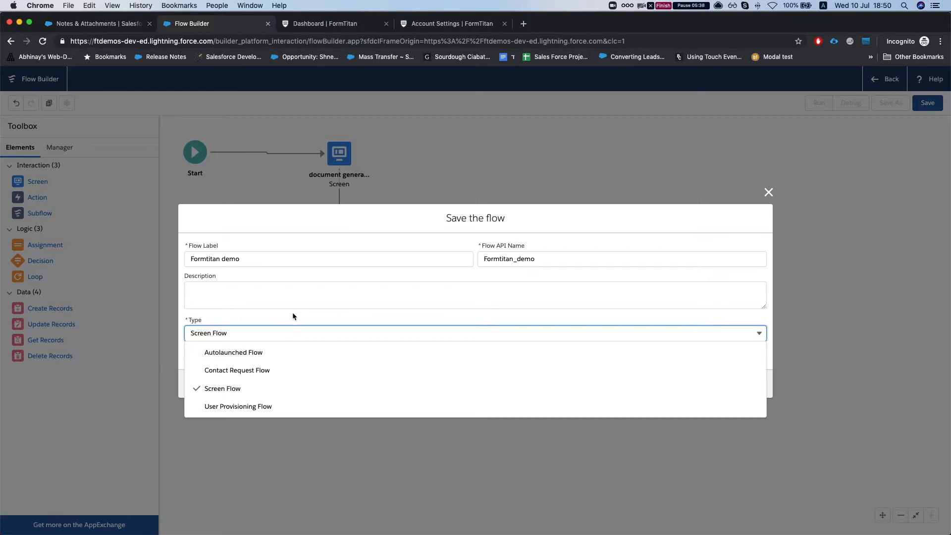
{"action": "left_click", "coordinate": [221, 388]}
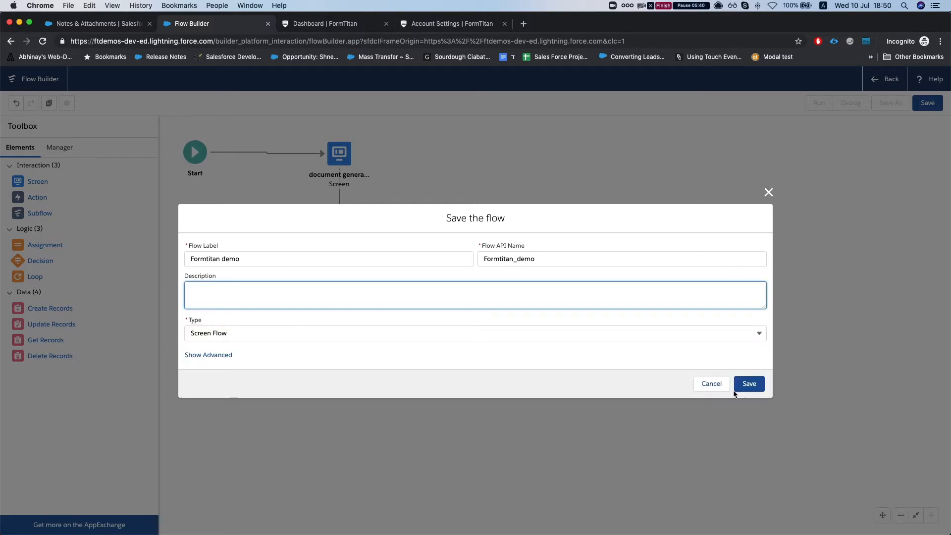
{"action": "left_click", "coordinate": [748, 383]}
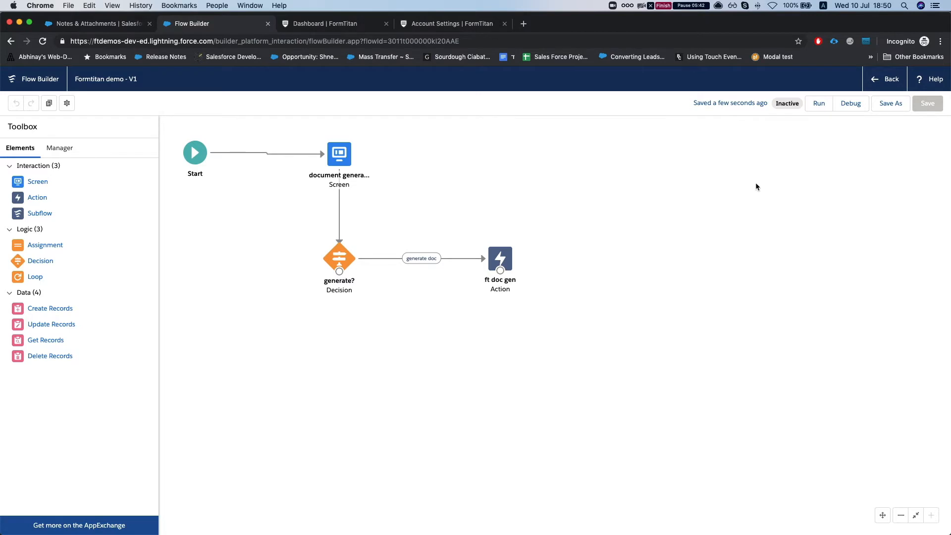
{"action": "mouse_move", "coordinate": [744, 138]}
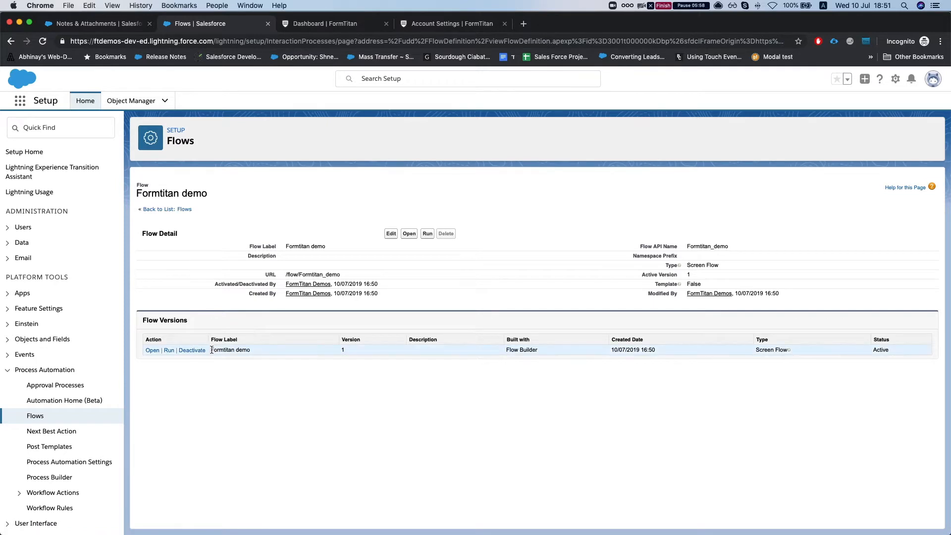
Activate version 1 of Formtitan demo and go to the recently viewed Opportunities list
{"action": "left_click", "coordinate": [89, 24]}
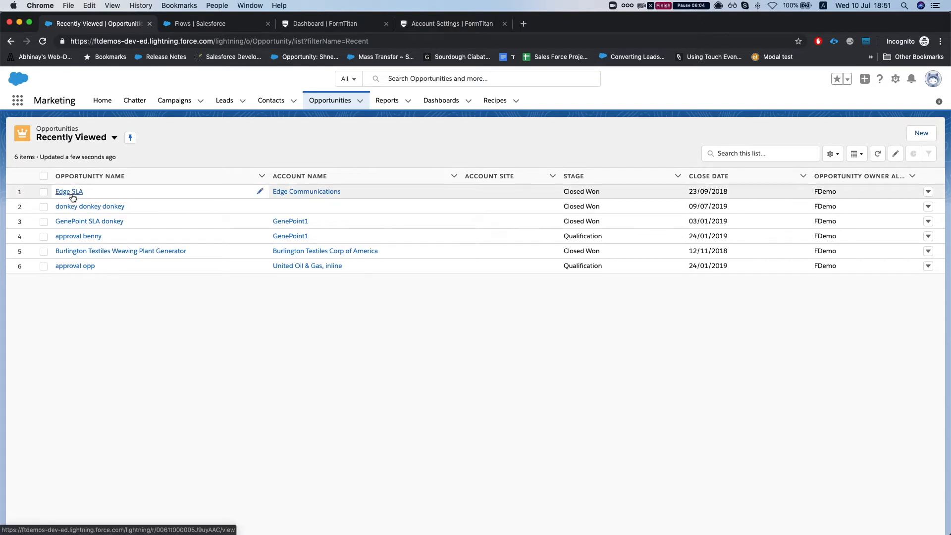
Open the Edge SLA opportunity and choose Edit Page from the gear menu
{"action": "left_click", "coordinate": [69, 192]}
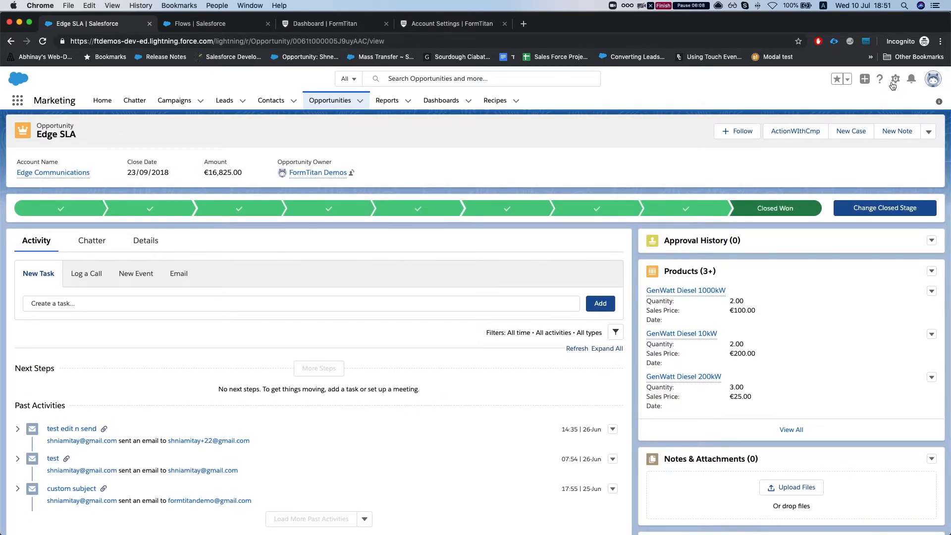
{"action": "left_click", "coordinate": [895, 79]}
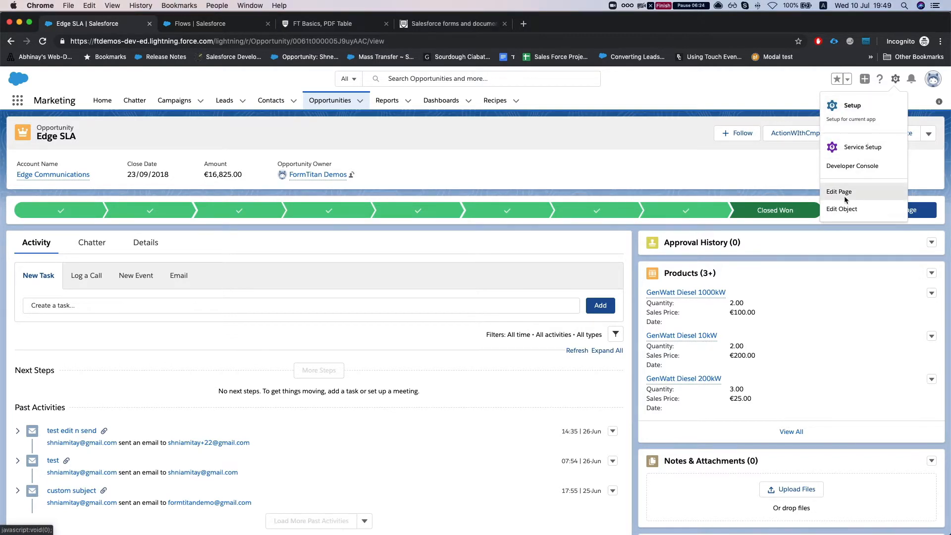
{"action": "left_click", "coordinate": [838, 191]}
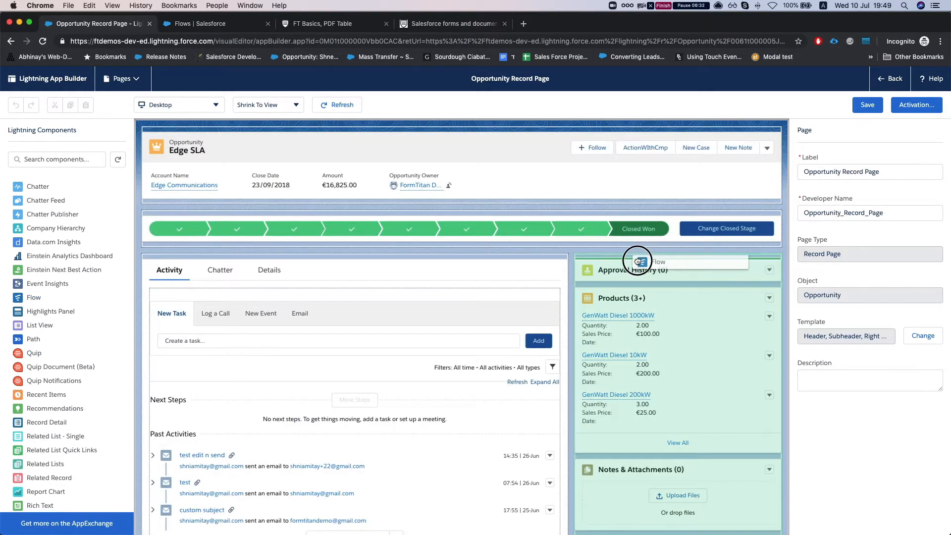
Place the Formtitan demo flow above Approval History, pass the record ID into recordId, save and return to Edge SLA
{"action": "left_click", "coordinate": [637, 261]}
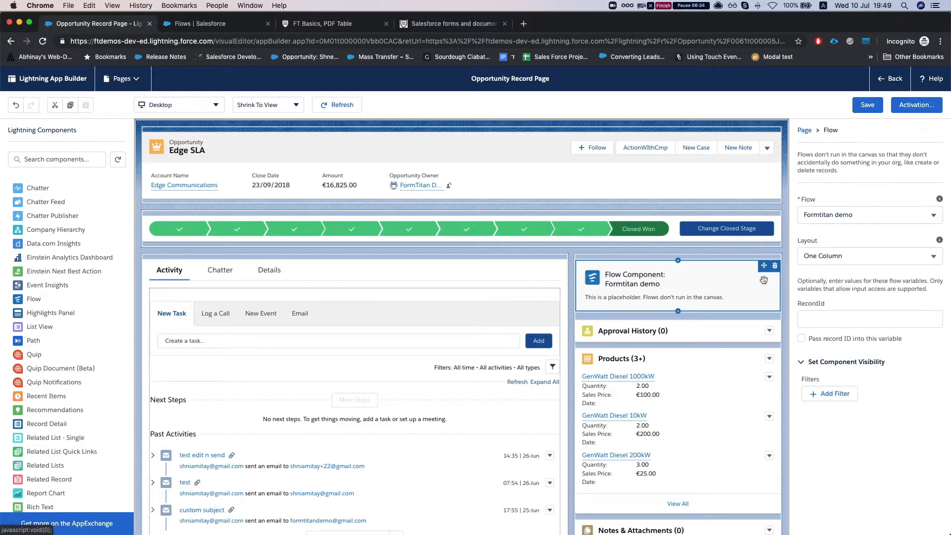
{"action": "left_click", "coordinate": [870, 319]}
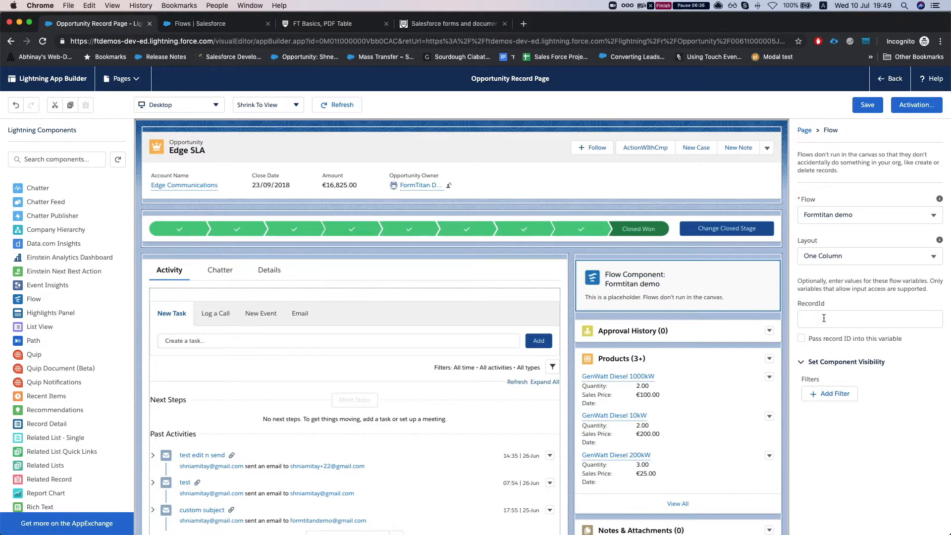
{"action": "left_click", "coordinate": [869, 319]}
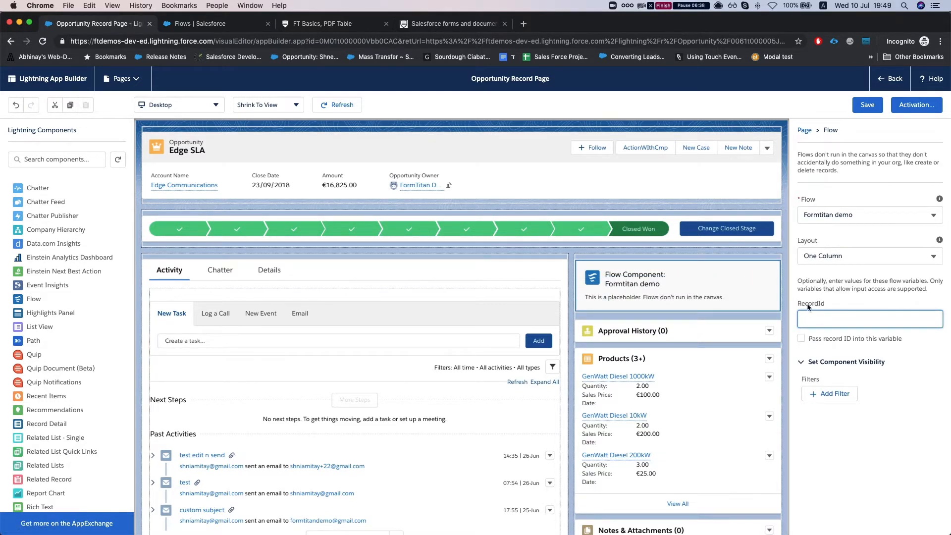
{"action": "left_click", "coordinate": [677, 284]}
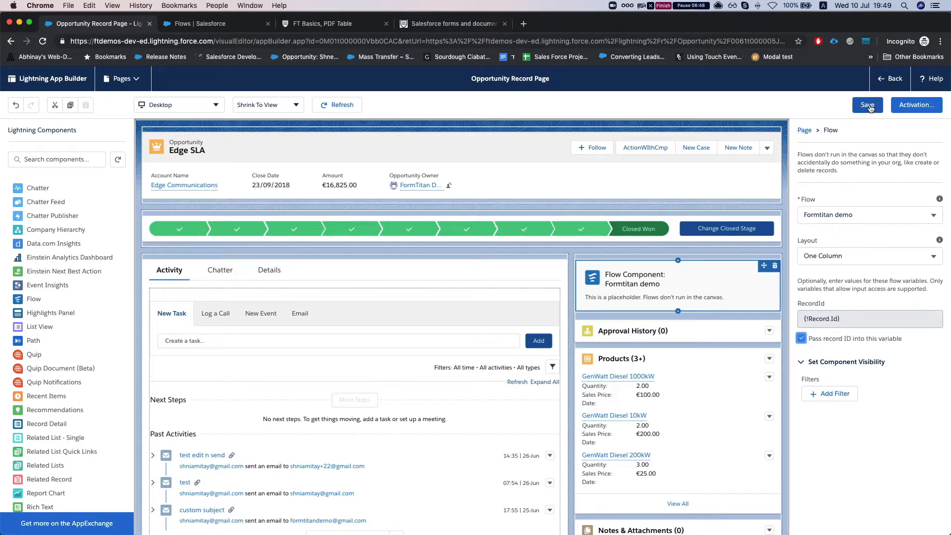
{"action": "left_click", "coordinate": [868, 105]}
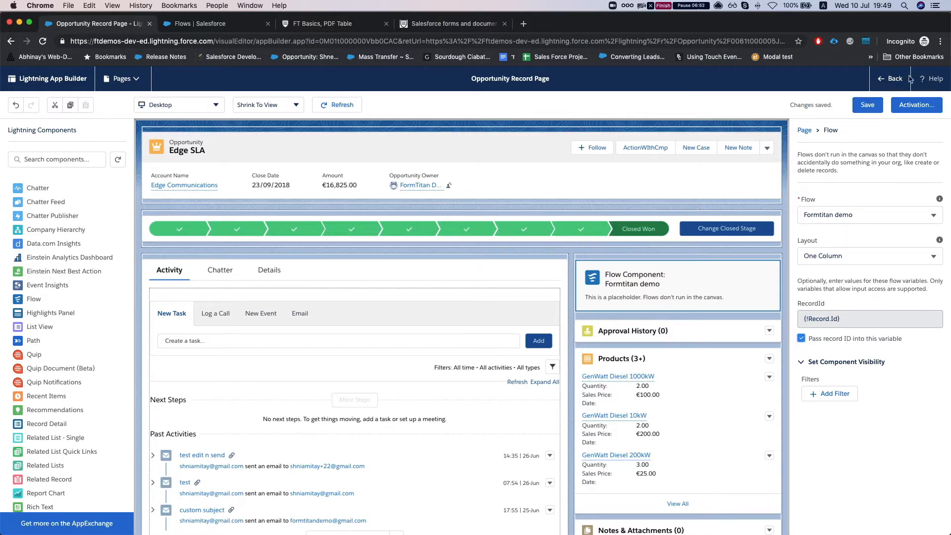
{"action": "left_click", "coordinate": [888, 78]}
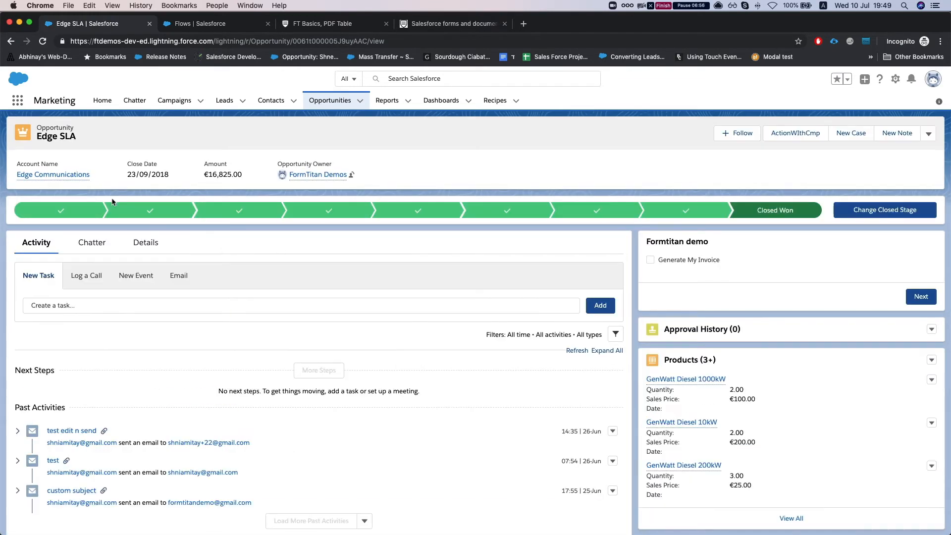
On Edge SLA's Details, tick Generate My Invoice, submit the flow, and switch to the FormTitan tab
{"action": "left_click", "coordinate": [144, 242]}
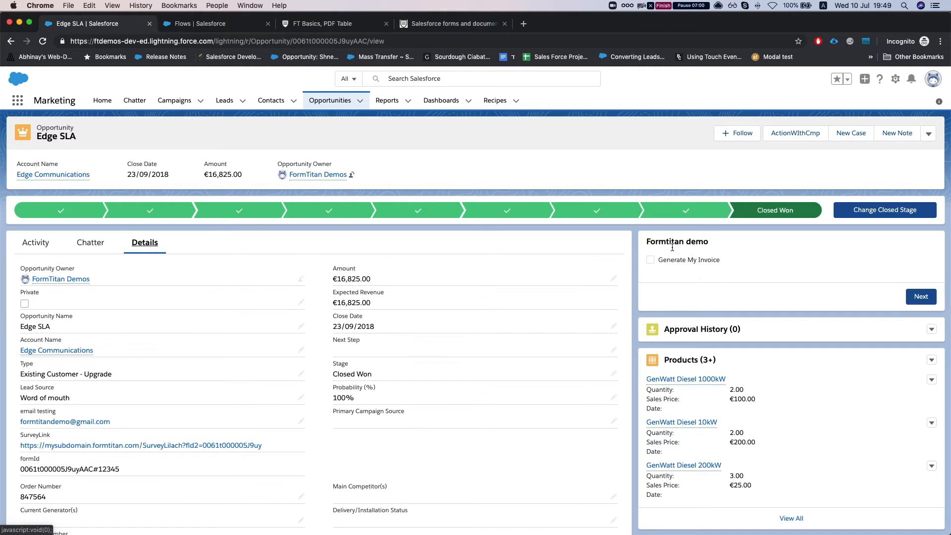
{"action": "left_click", "coordinate": [649, 260]}
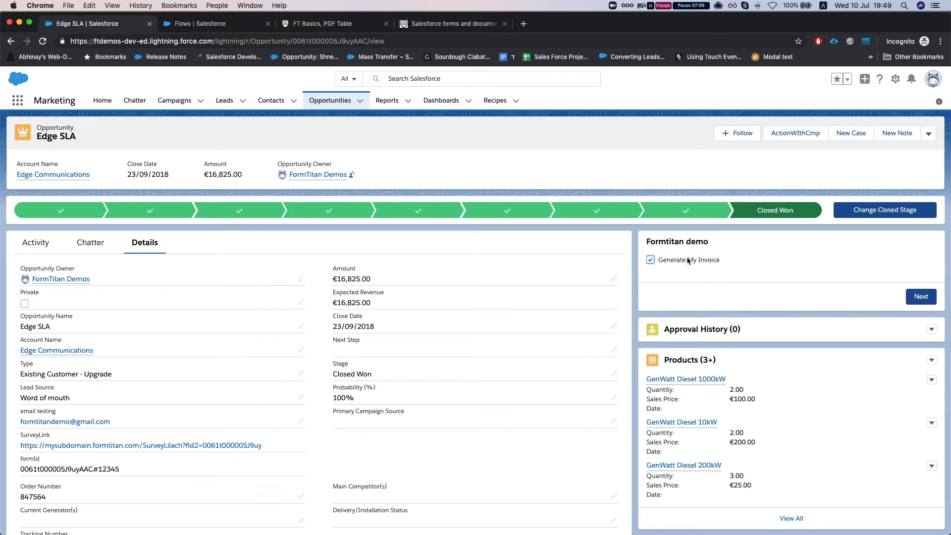
{"action": "scroll", "scroll_direction": "down", "scroll_amount": 3}
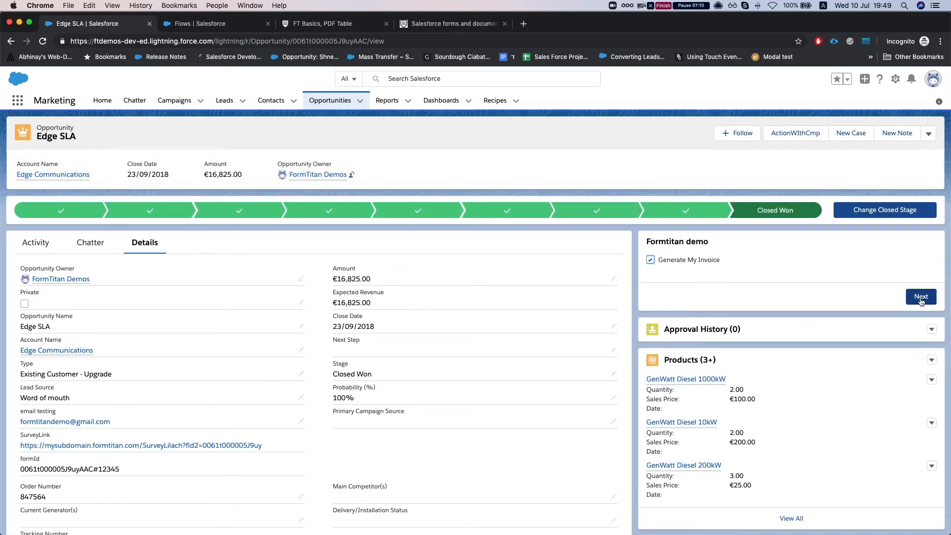
{"action": "left_click", "coordinate": [650, 260]}
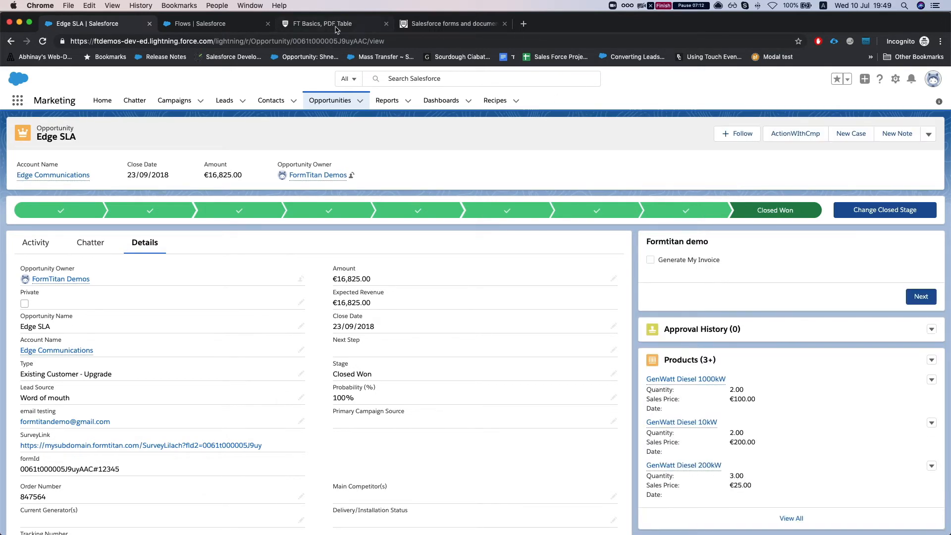
{"action": "left_click", "coordinate": [329, 24]}
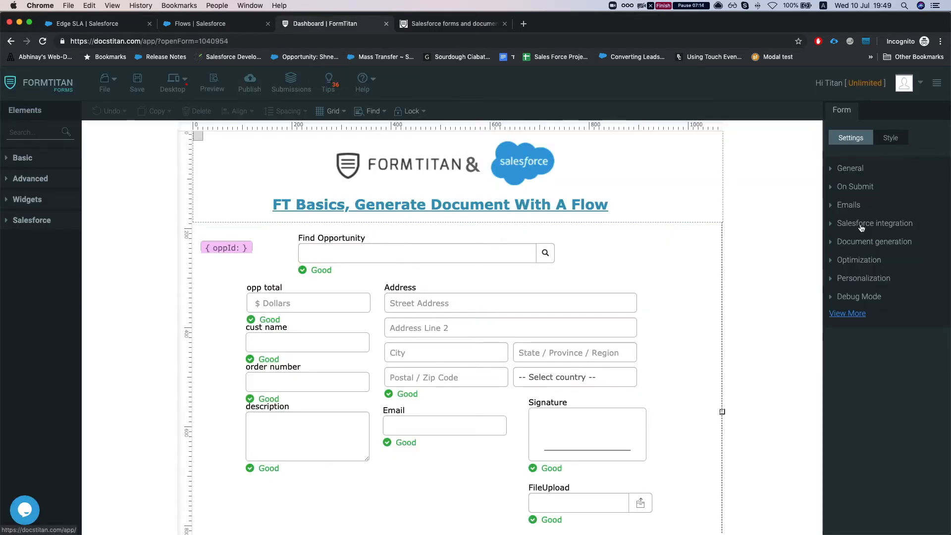
In FormTitan push logs, reset the filter, check the newest SF Apex entry, and open its linked record
{"action": "left_click", "coordinate": [874, 223]}
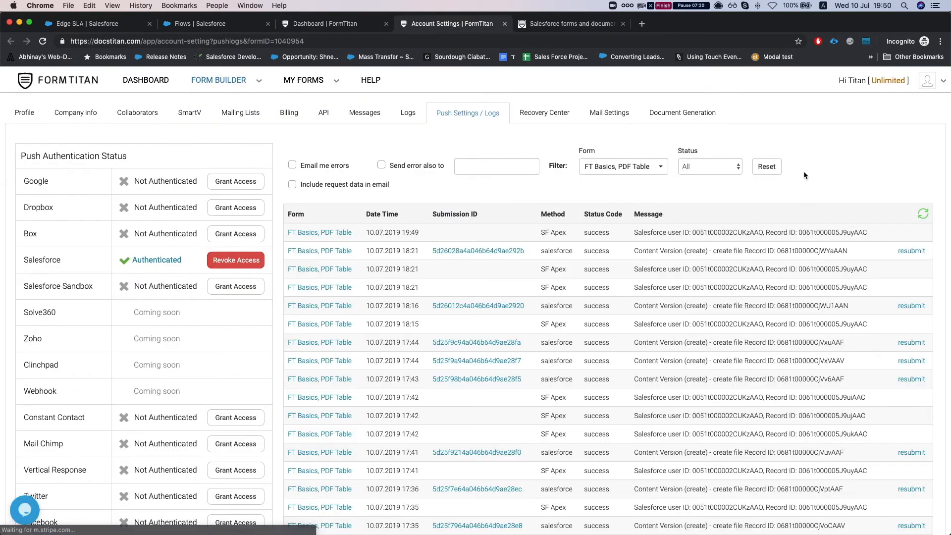
{"action": "left_click", "coordinate": [767, 166]}
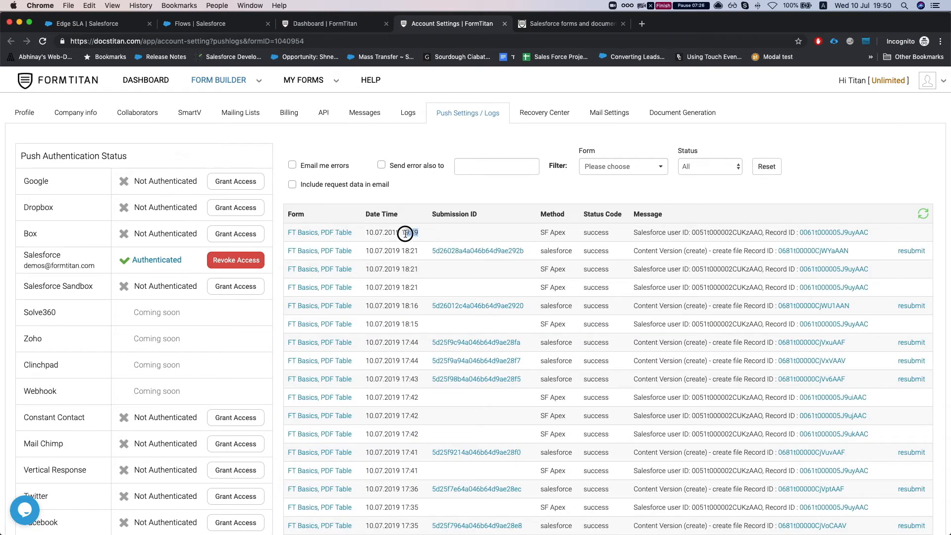
{"action": "double_click", "coordinate": [553, 232]}
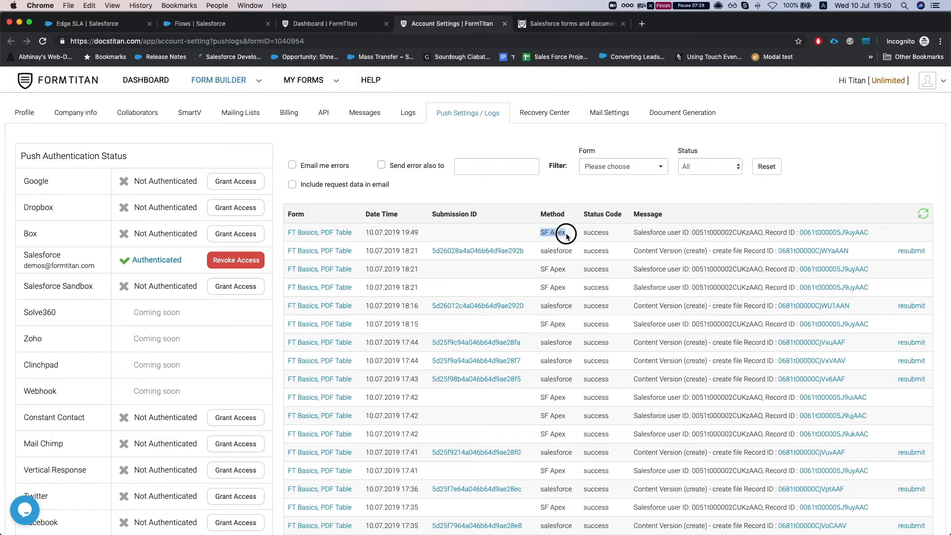
{"action": "mouse_move", "coordinate": [827, 236]}
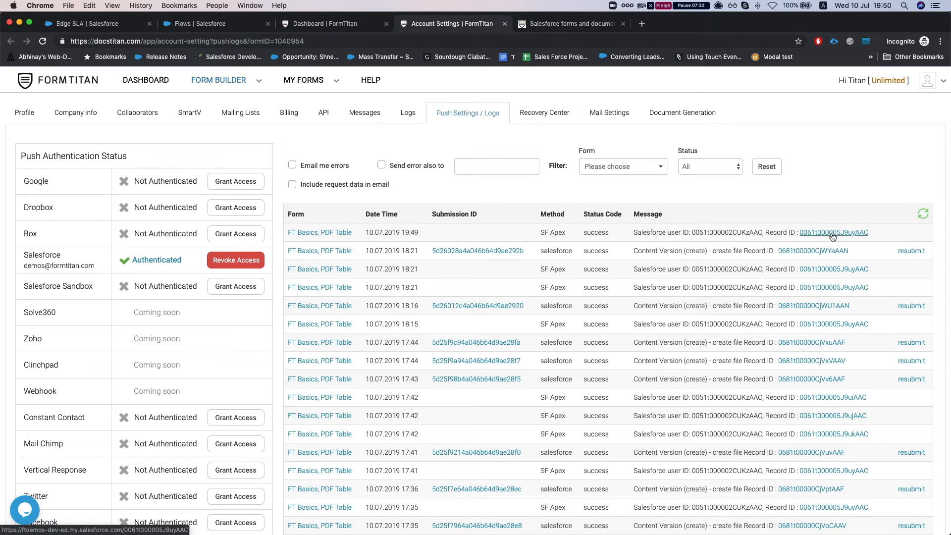
{"action": "left_click", "coordinate": [834, 233]}
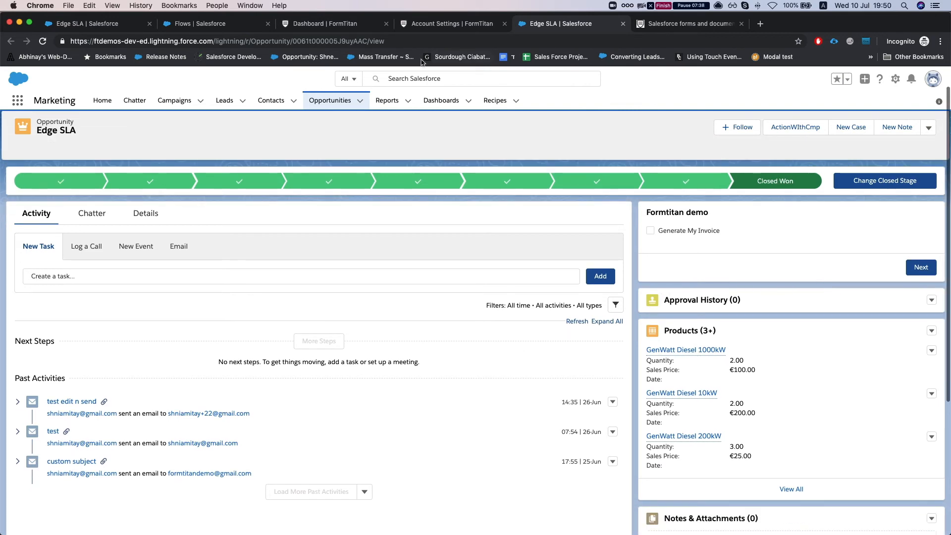
Check Notes & Attachments on Edge SLA, then reload the FormTitan push log list
{"action": "scroll", "scroll_direction": "down", "scroll_amount": 3}
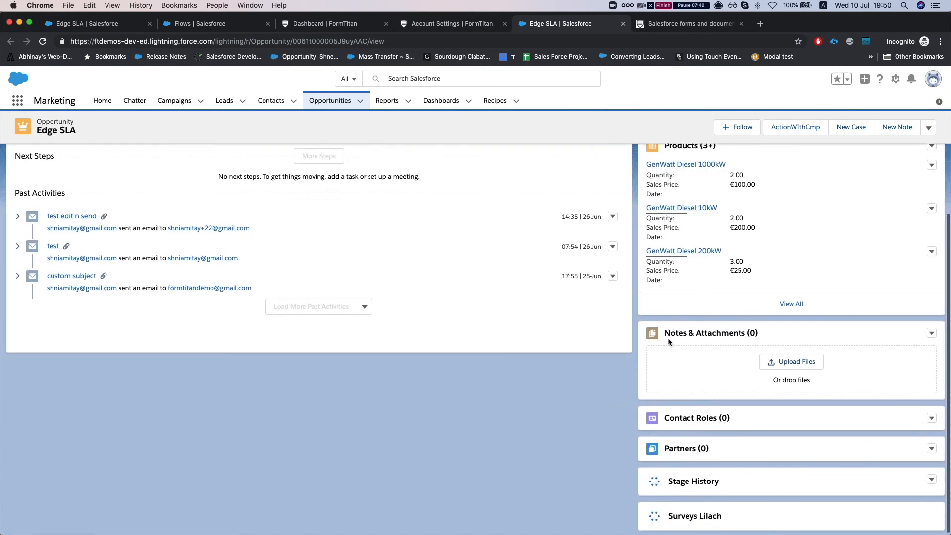
{"action": "scroll", "scroll_direction": "down", "scroll_amount": 3}
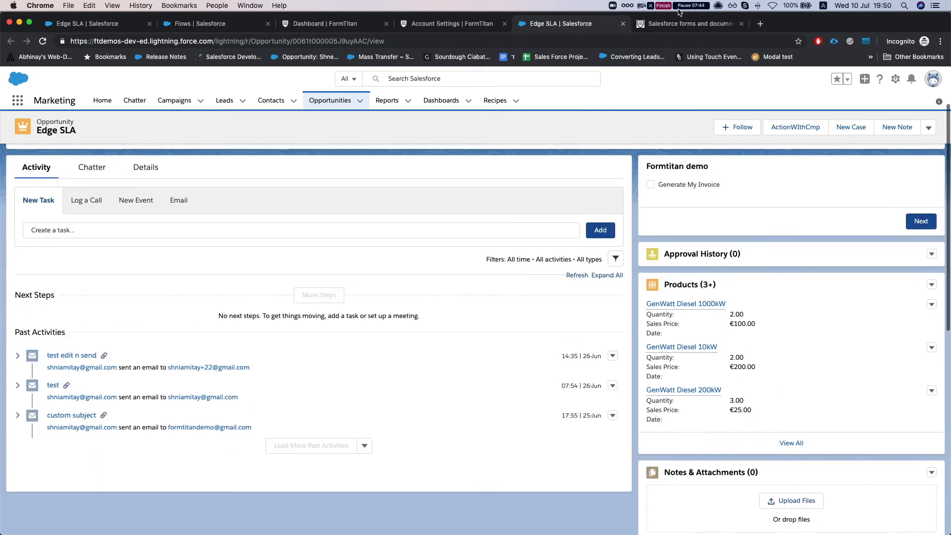
{"action": "left_click", "coordinate": [452, 24]}
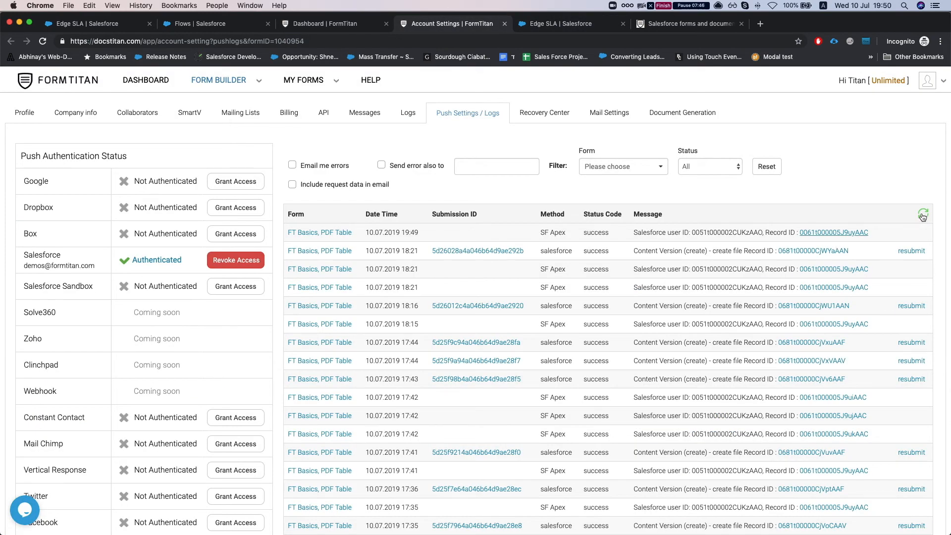
{"action": "left_click", "coordinate": [923, 214]}
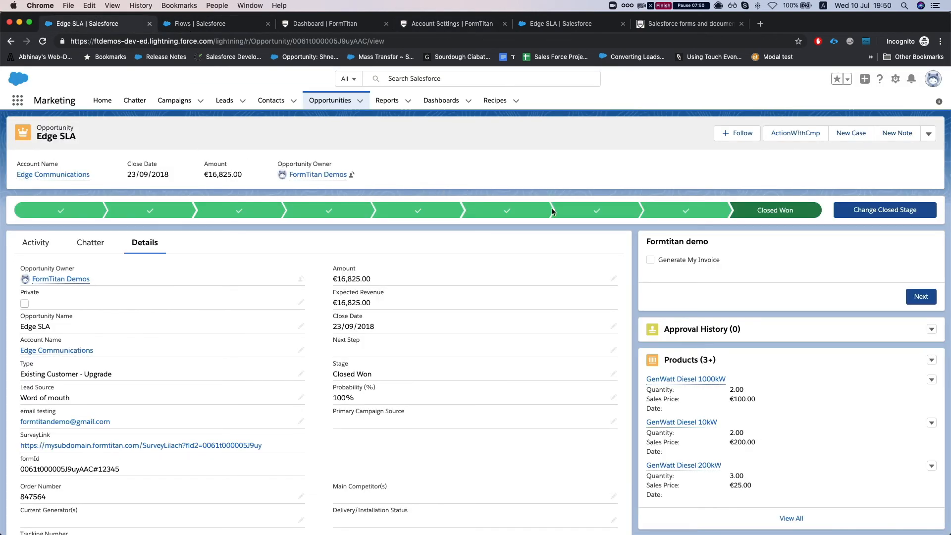
Preview the newly attached invoiceLightning.pdf from Edge SLA's Notes & Attachments
{"action": "scroll", "scroll_direction": "down", "scroll_amount": 3}
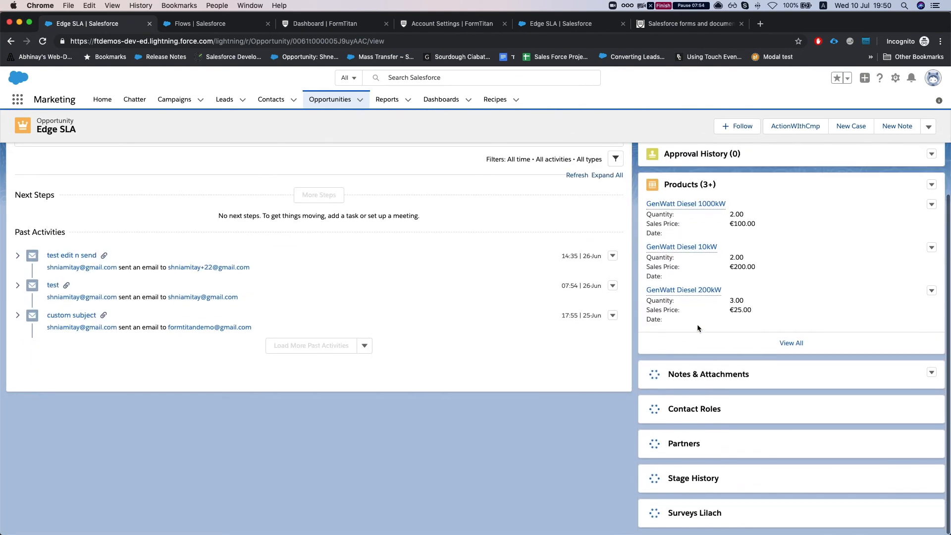
{"action": "left_click", "coordinate": [696, 391]}
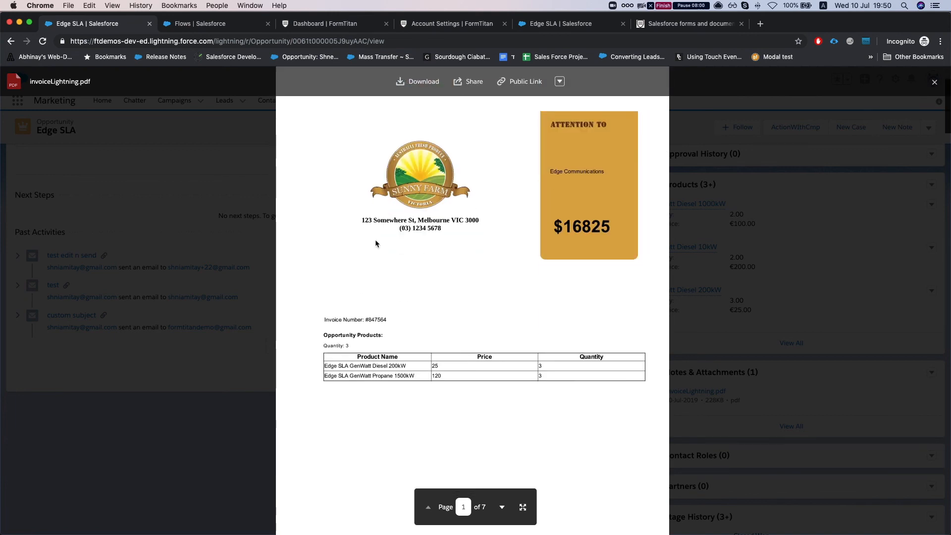
{"action": "scroll", "scroll_direction": "down", "scroll_amount": 3}
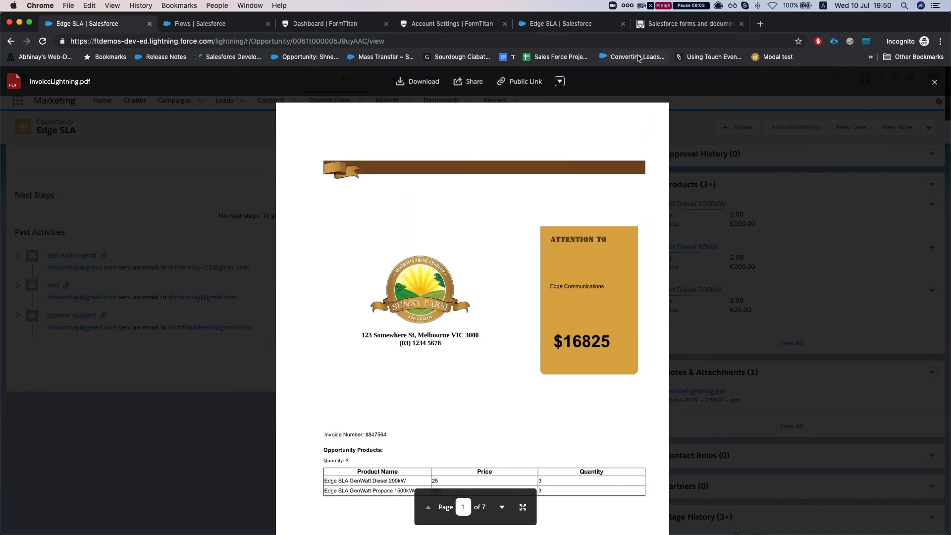